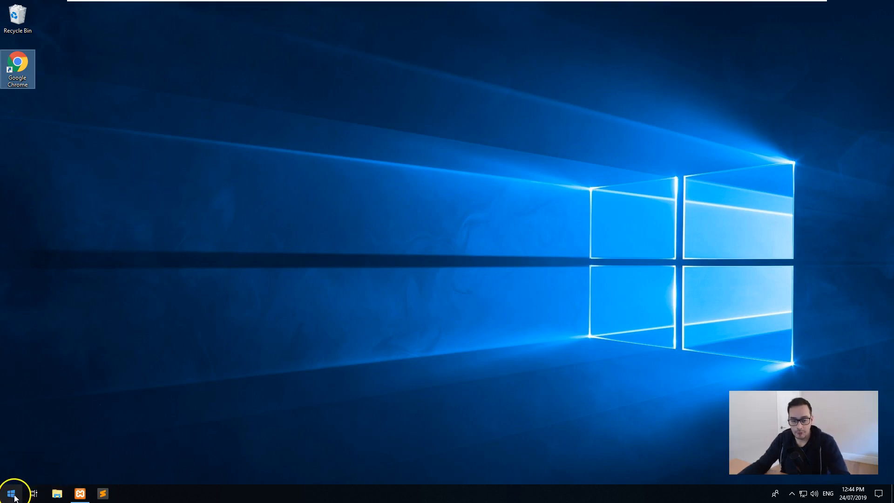
Browse File Explorer into C:\xampp\htdocs\projects.
click(56, 493)
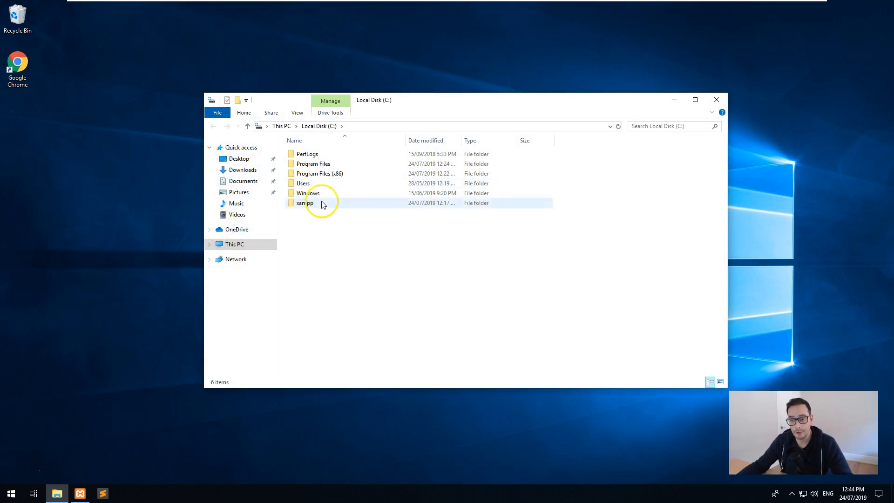
mouse_move(305, 203)
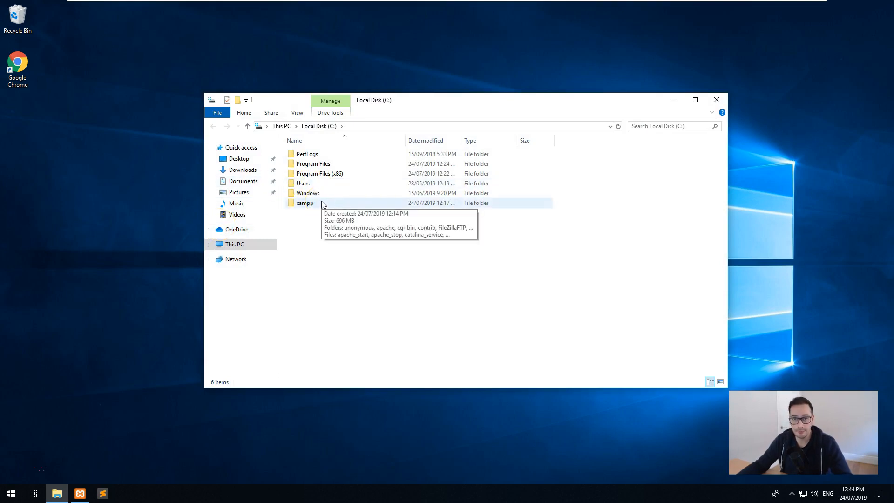
double_click(305, 203)
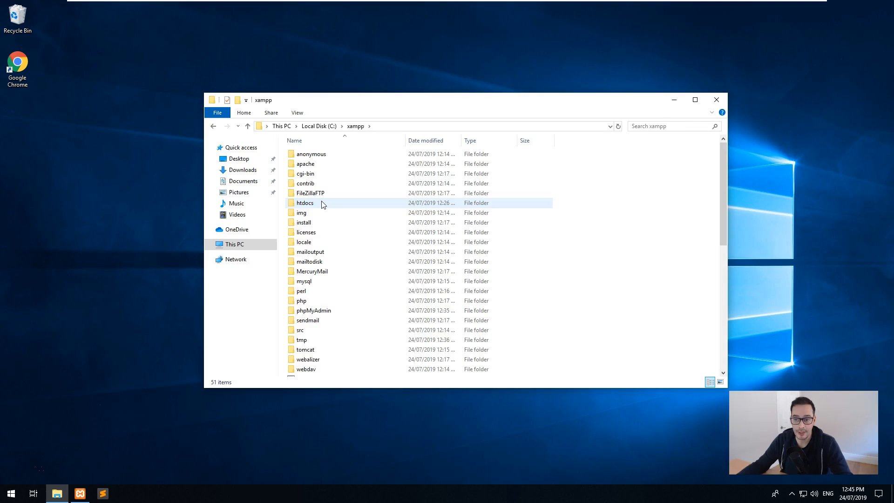
click(304, 203)
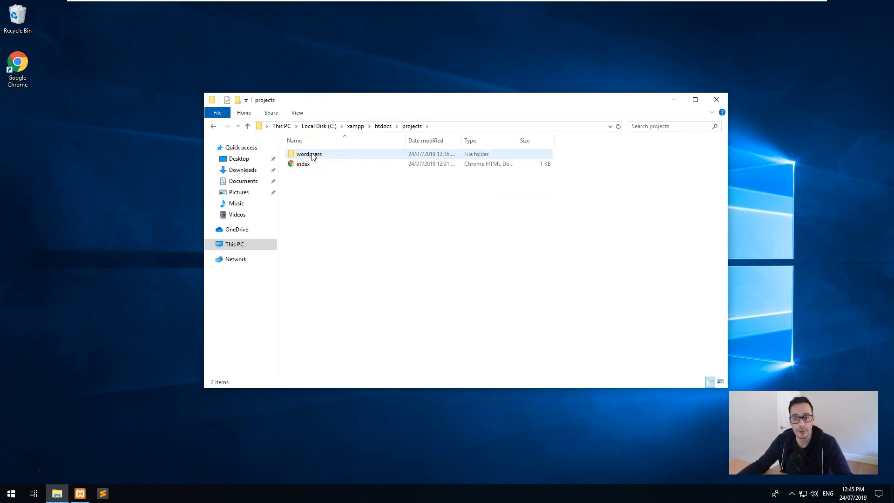
click(322, 203)
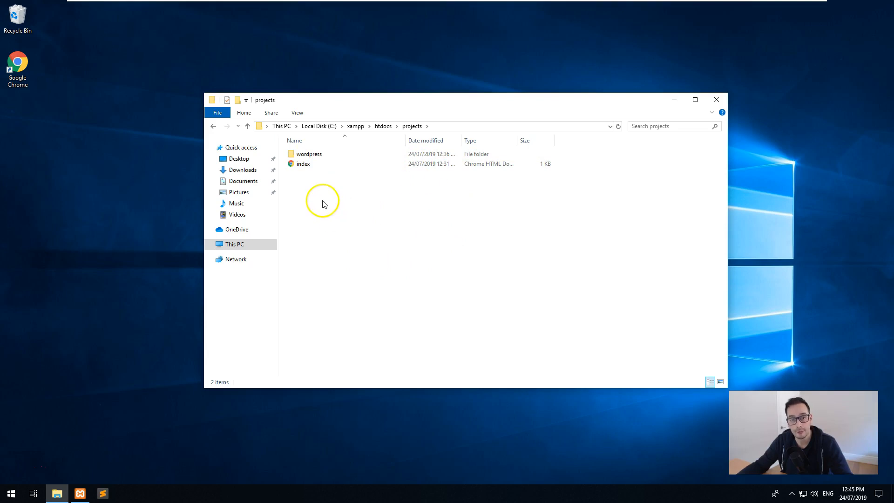
mouse_move(316, 196)
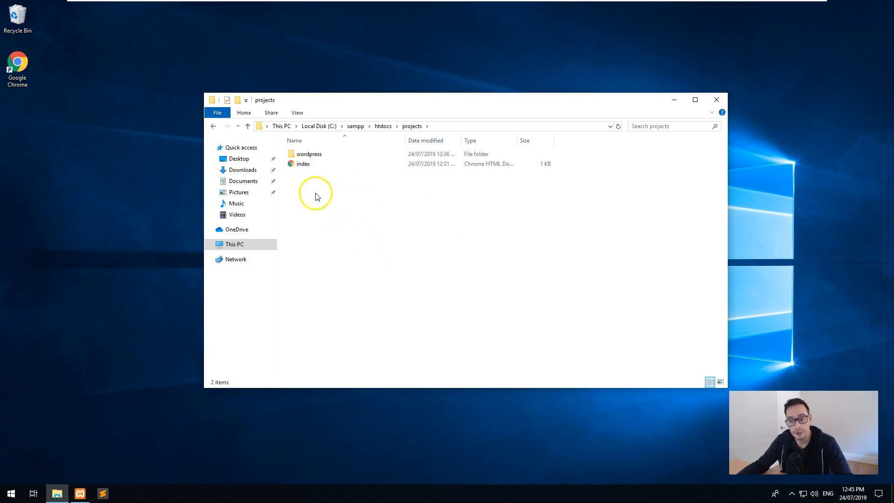
mouse_move(73, 421)
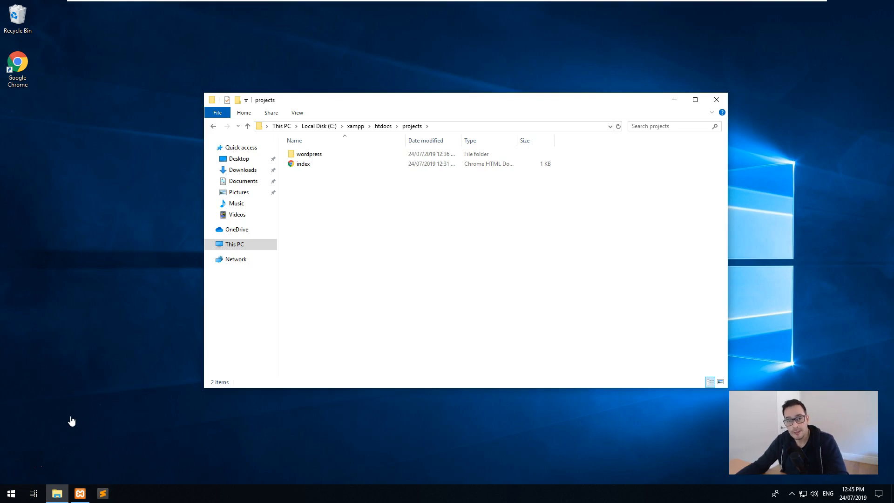
Launch Command Prompt and run 'composer global require laravel/installer'.
click(10, 493)
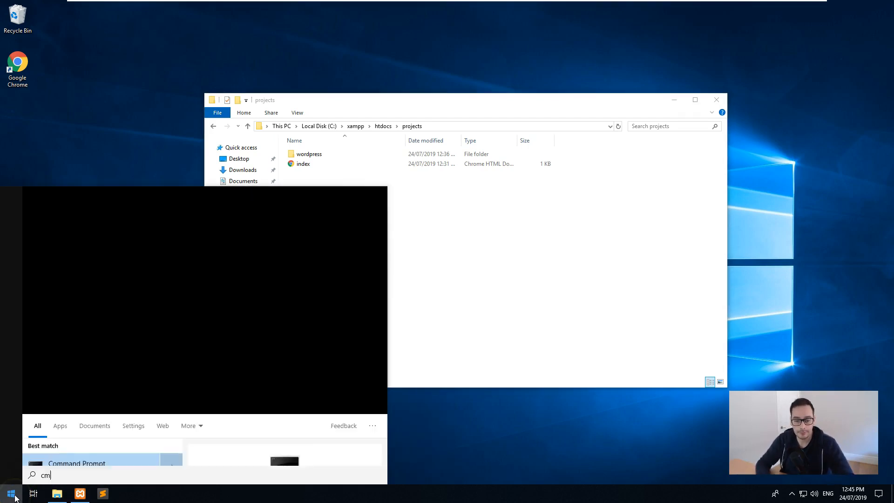
click(76, 463)
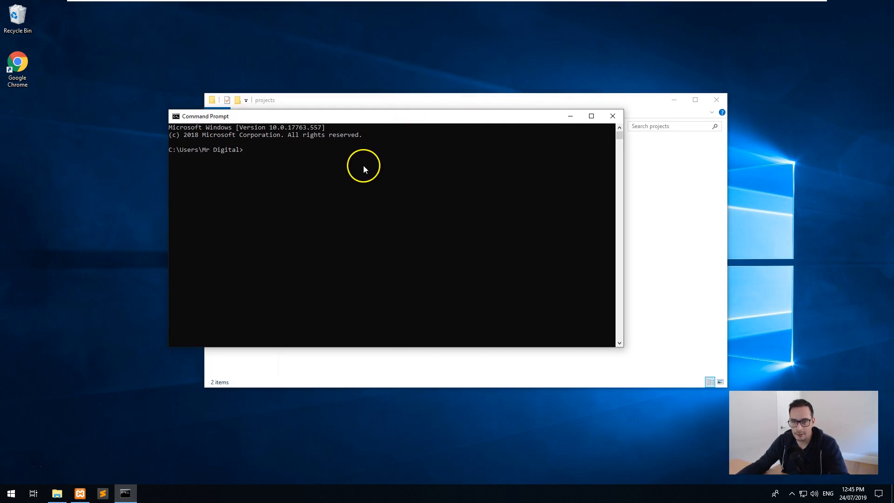
text(composer require)
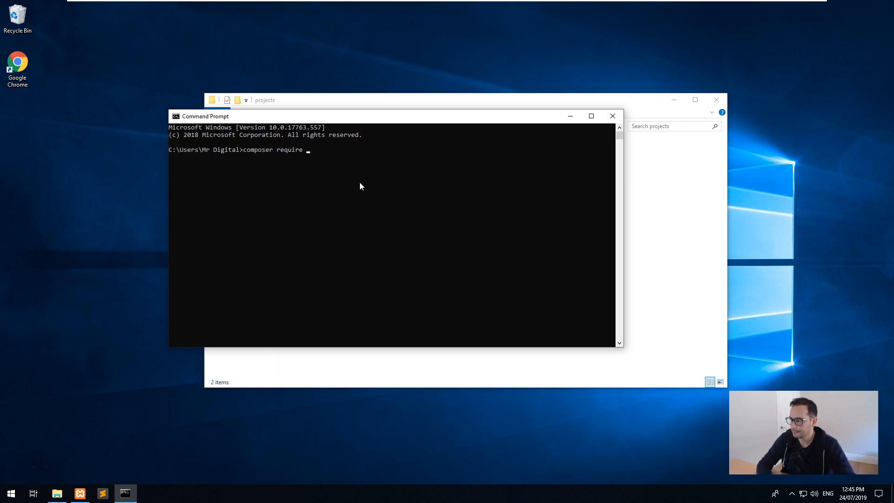
text(global)
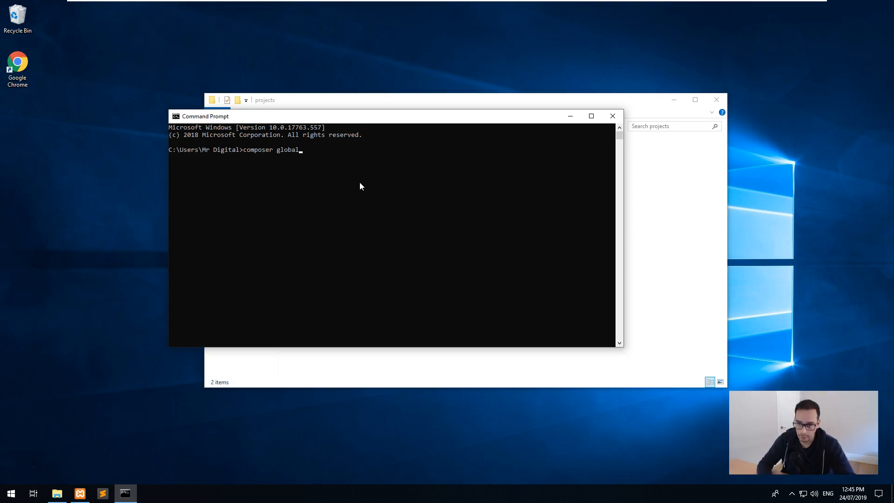
text(require)
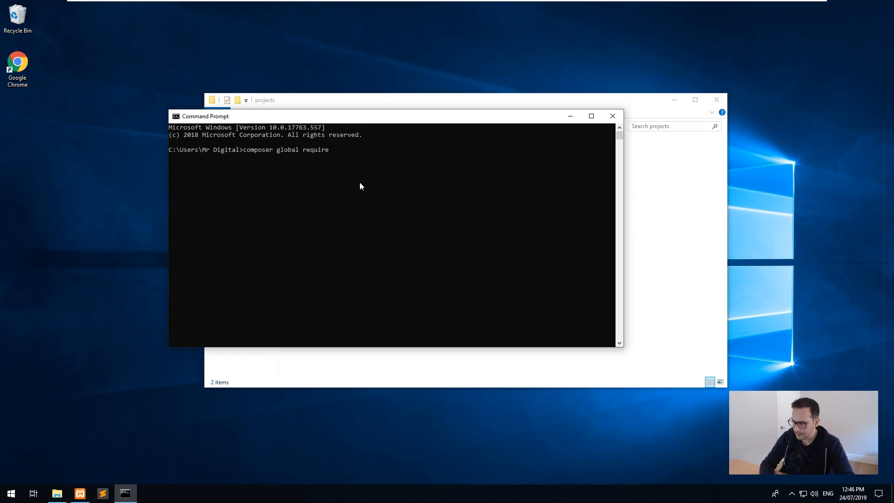
text(laravel/insta)
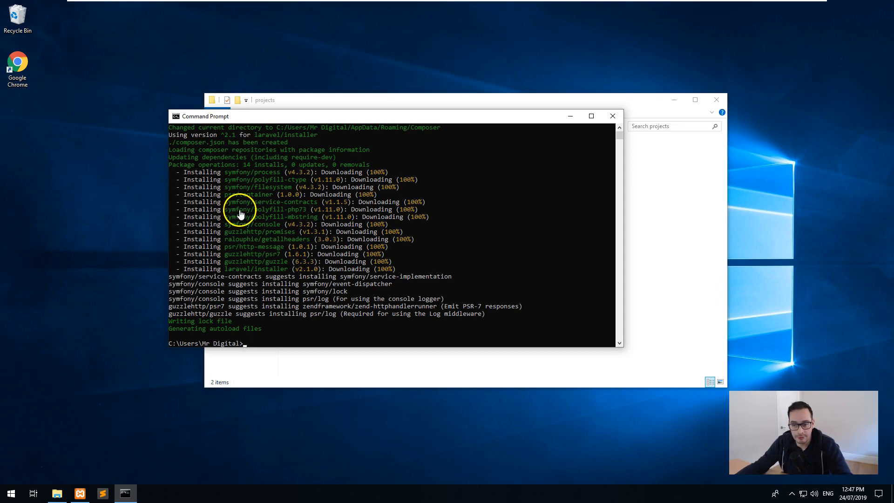
mouse_move(618, 123)
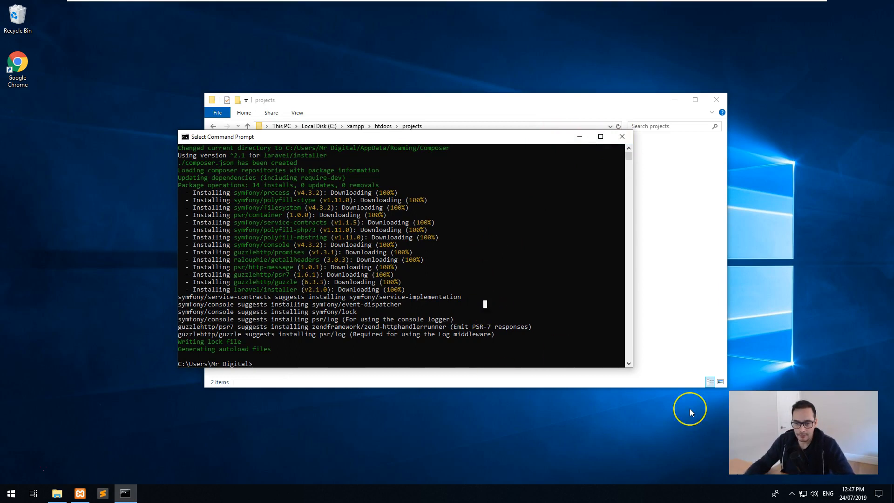
Change the Command Prompt directory to C:\xampp\htdocs\projects.
text(cd ..)
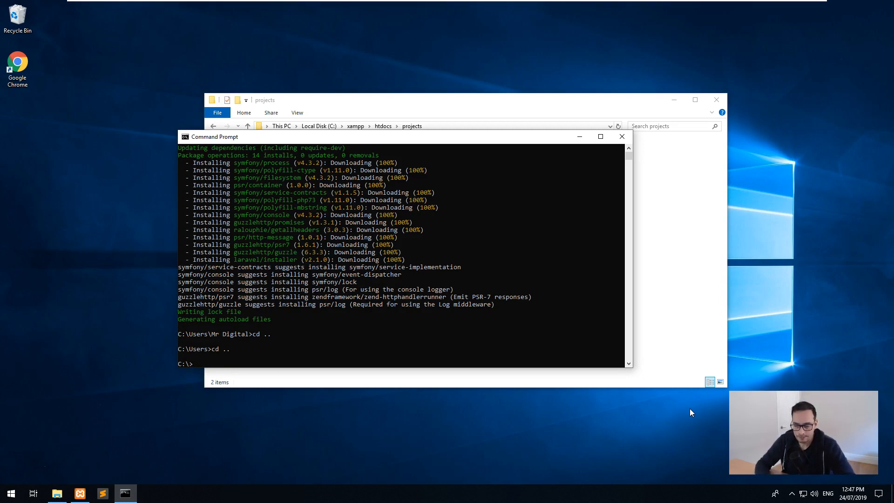
text(cd xampp)
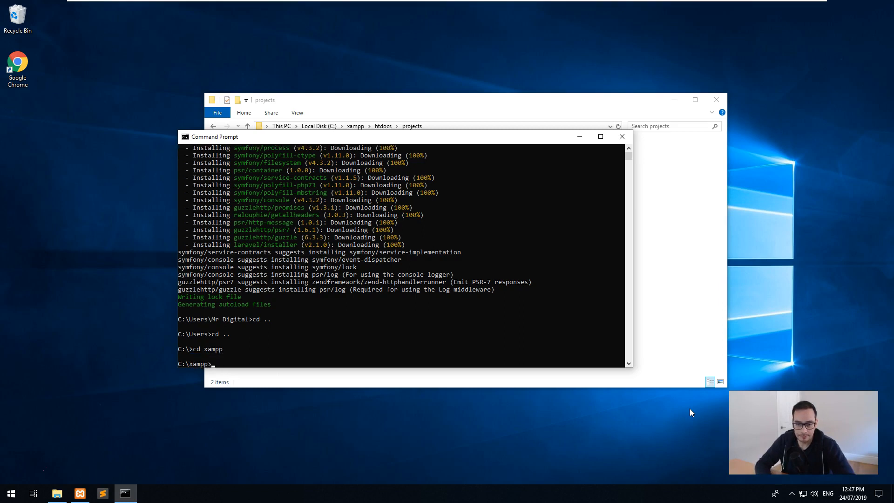
text(cd htdocs)
text(dir)
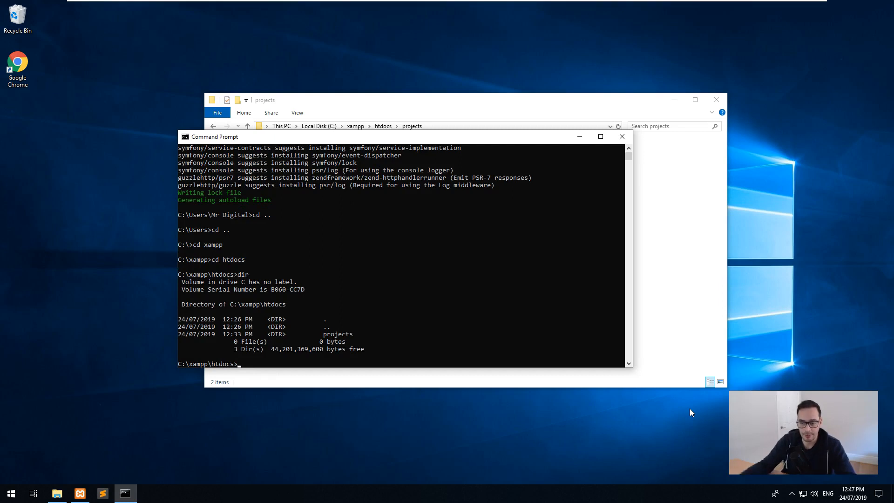
text(cd p)
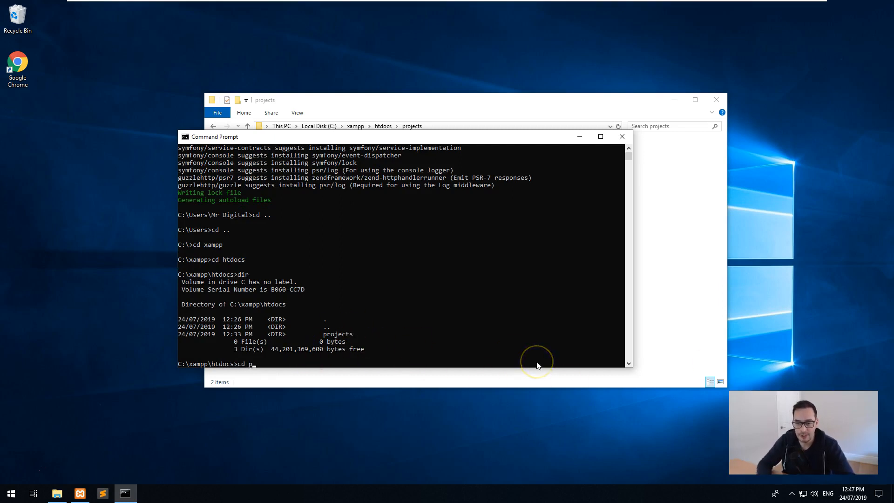
key(Return)
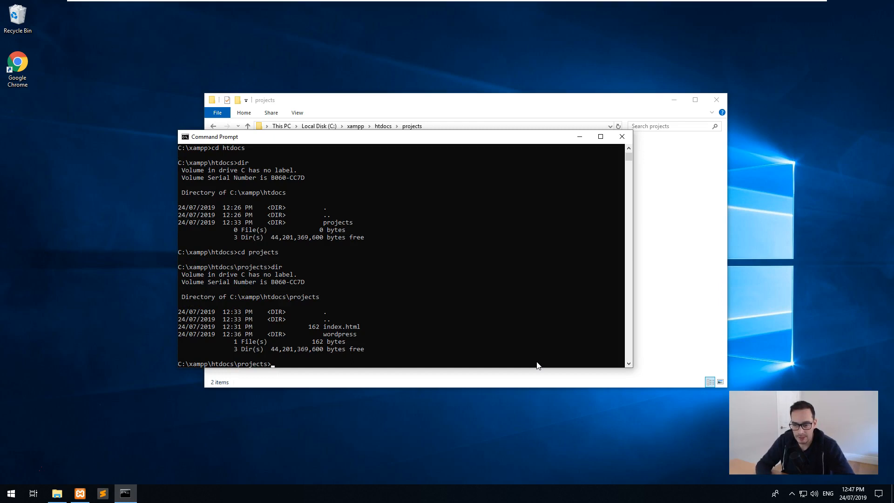
Run 'laravel new laravel' to generate the project.
text(laravel new)
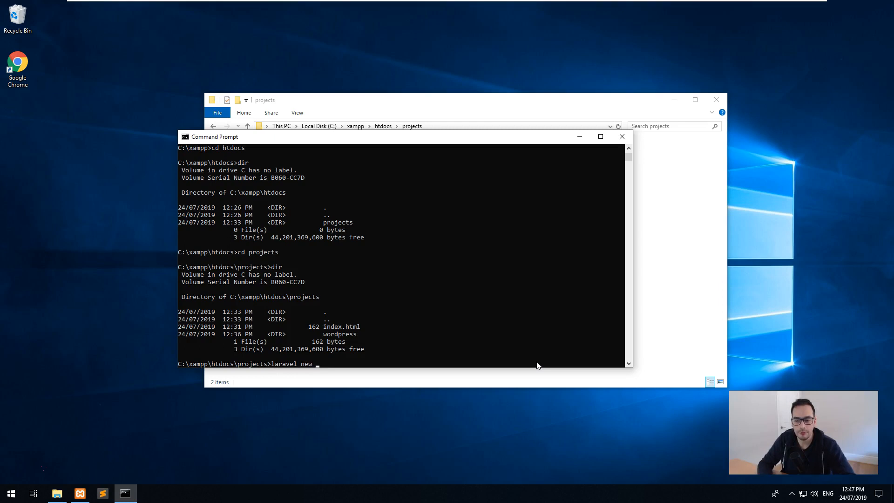
text(laravel)
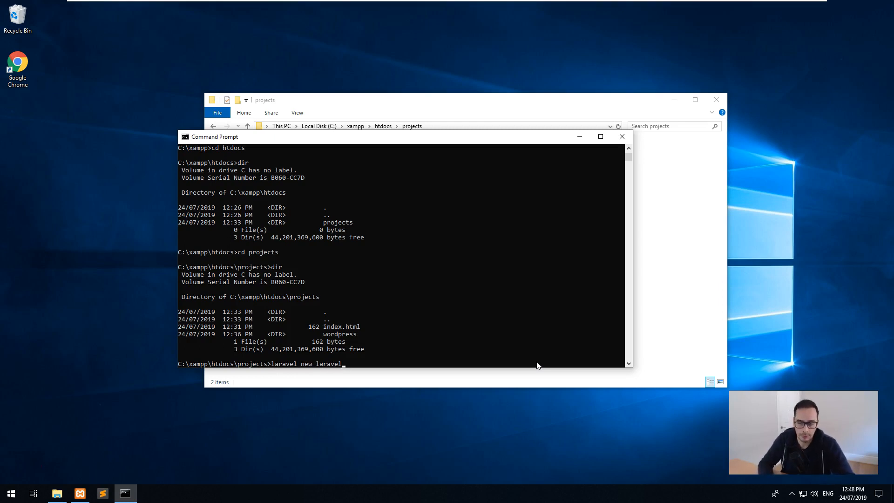
key(Return)
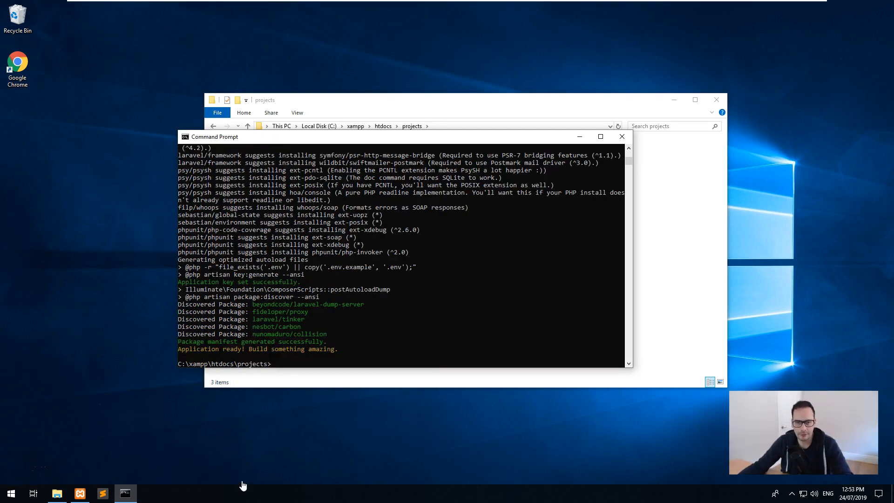
mouse_move(19, 467)
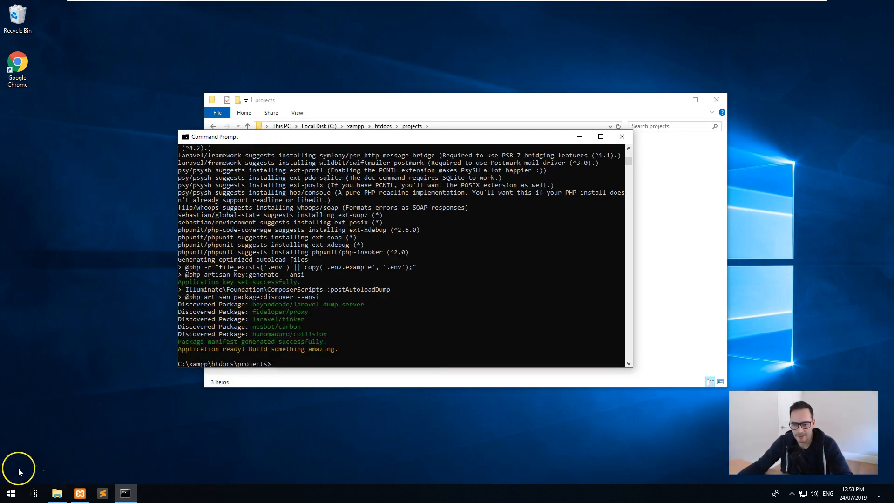
mouse_move(426, 414)
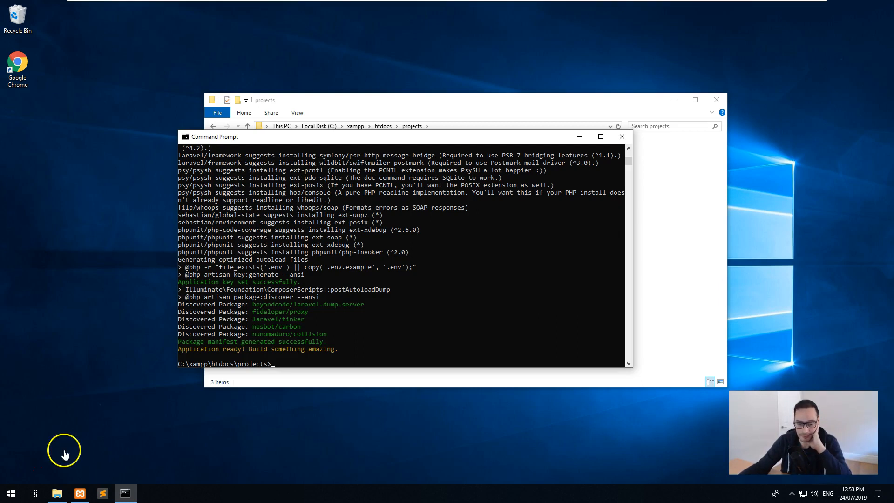
mouse_move(392, 218)
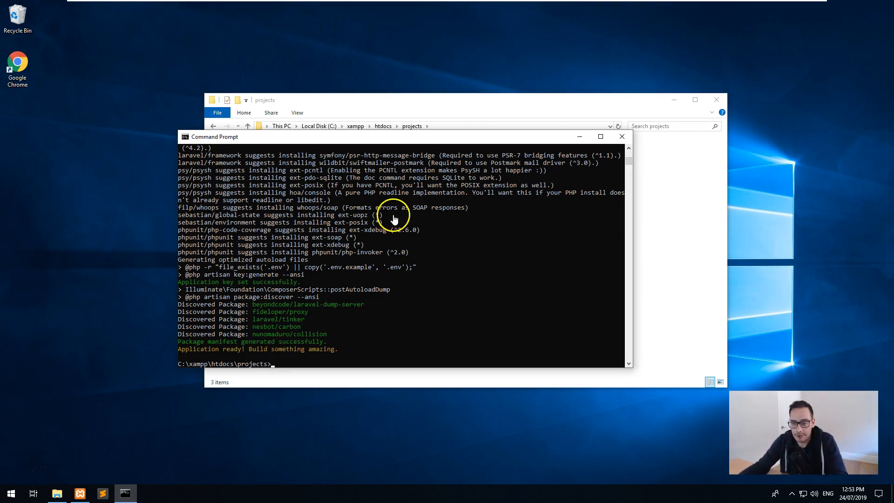
mouse_move(621, 138)
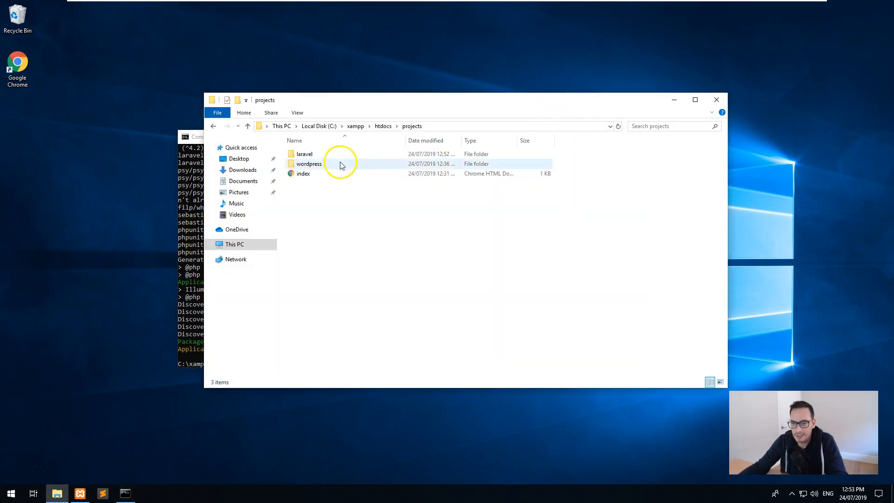
Open Chrome and view the laravel folder listing at projects.development/laravel.
double_click(304, 153)
text(proje)
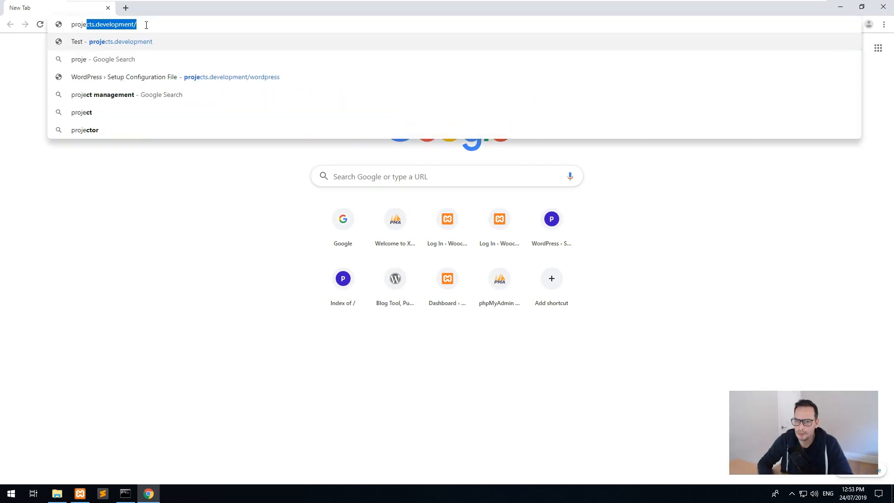
text(laravel/)
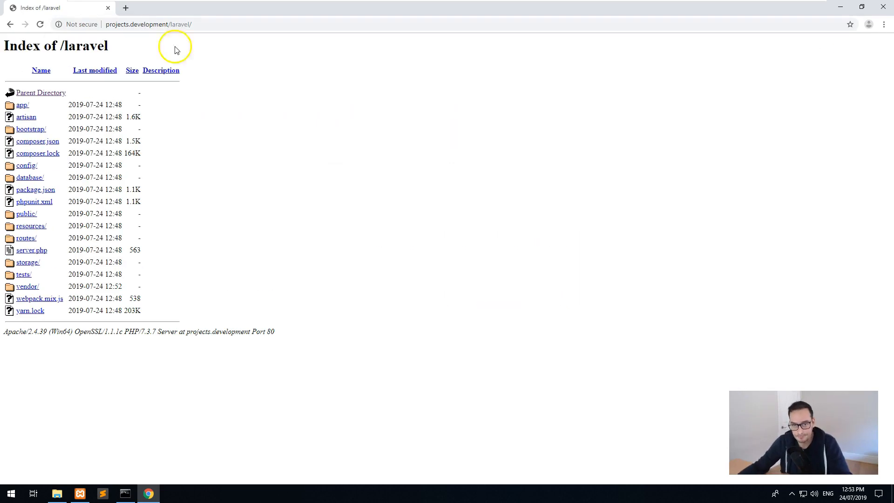
mouse_move(132, 93)
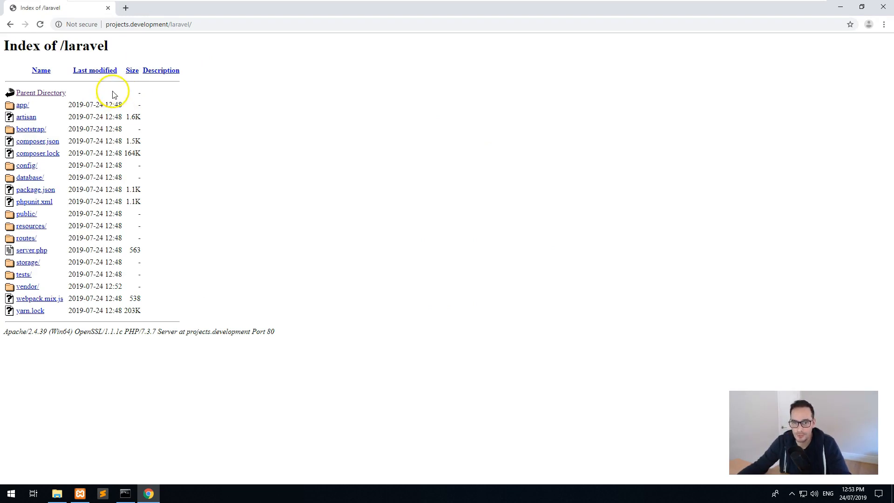
mouse_move(882, 7)
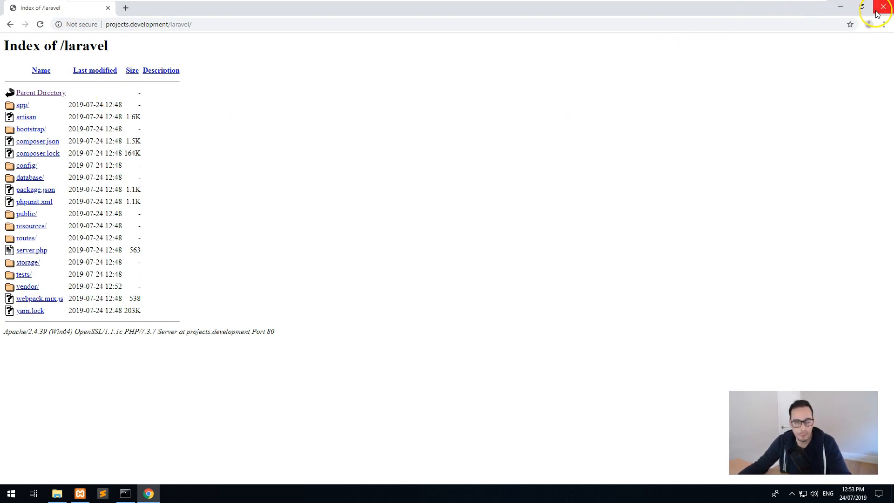
mouse_move(883, 7)
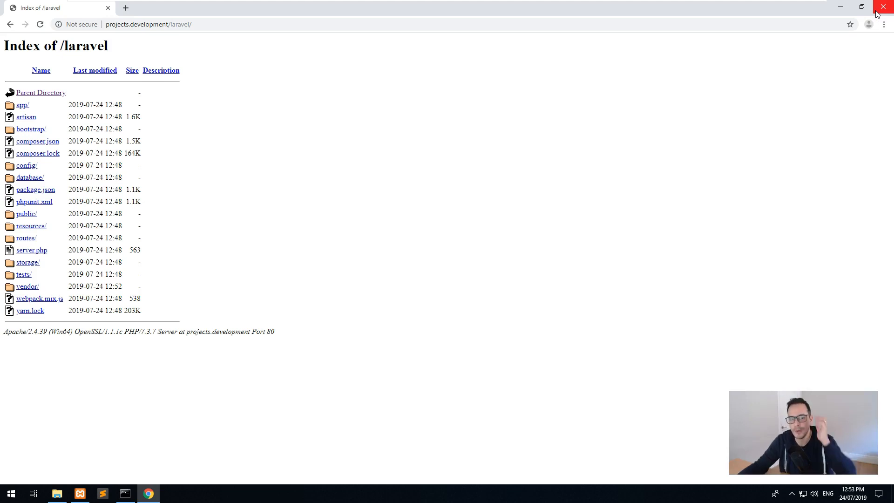
mouse_move(849, 41)
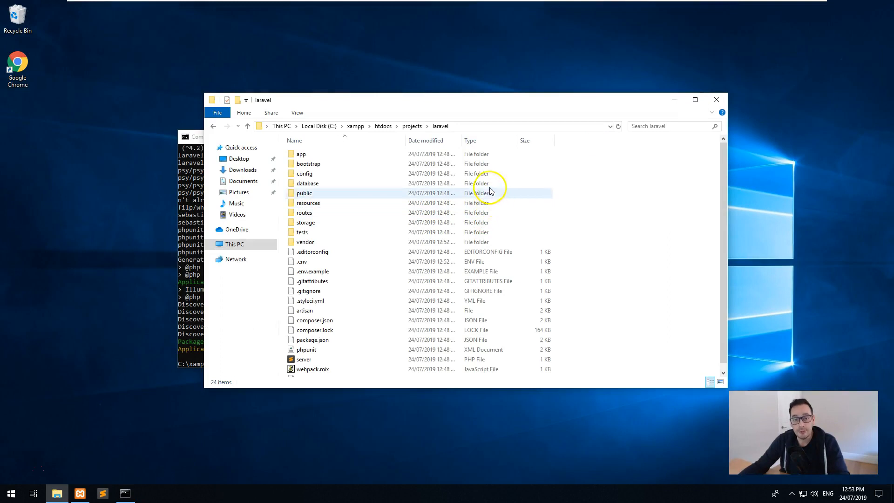
Add a 127.0.0.1 to laravel.development row in Hosts File Editor.
click(10, 492)
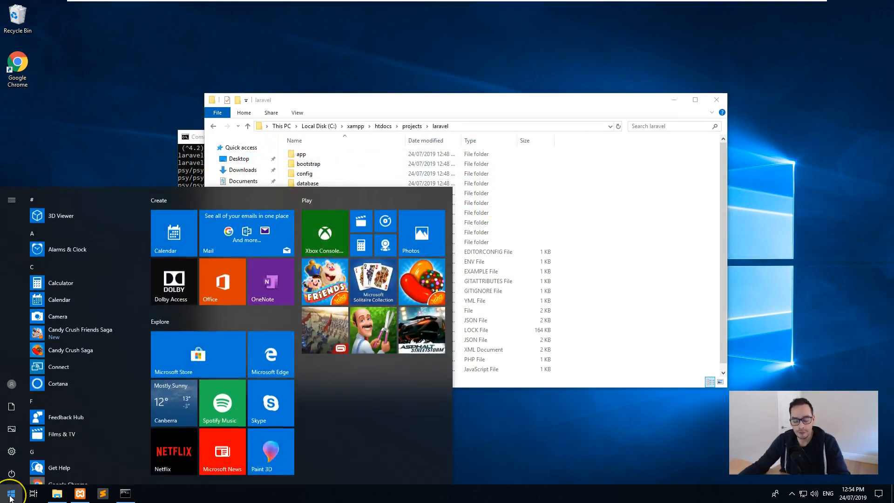
text(host)
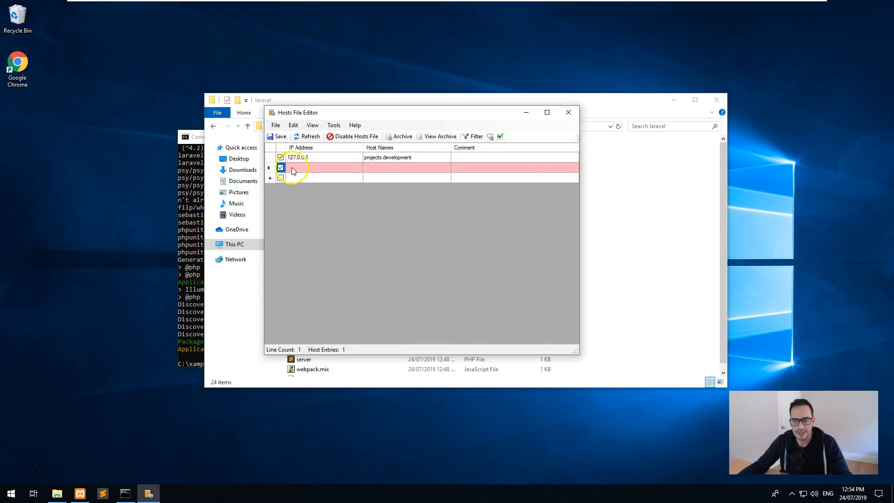
text(127.0.0.1)
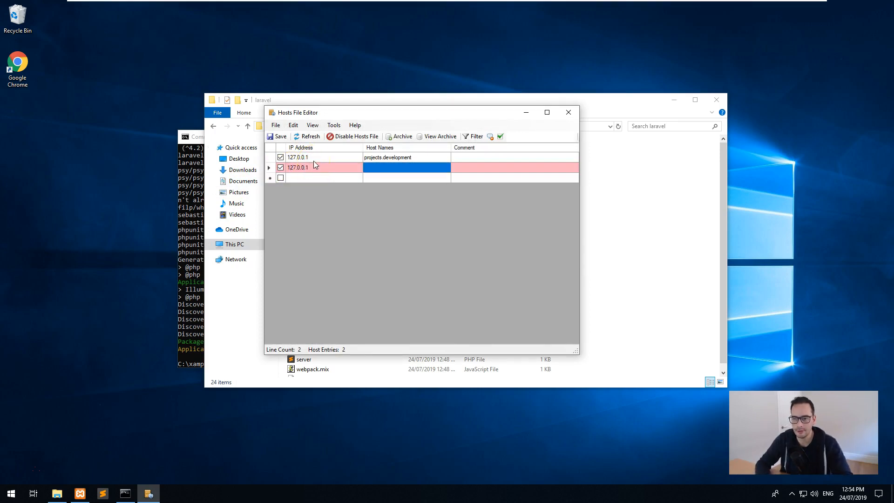
text(laravl)
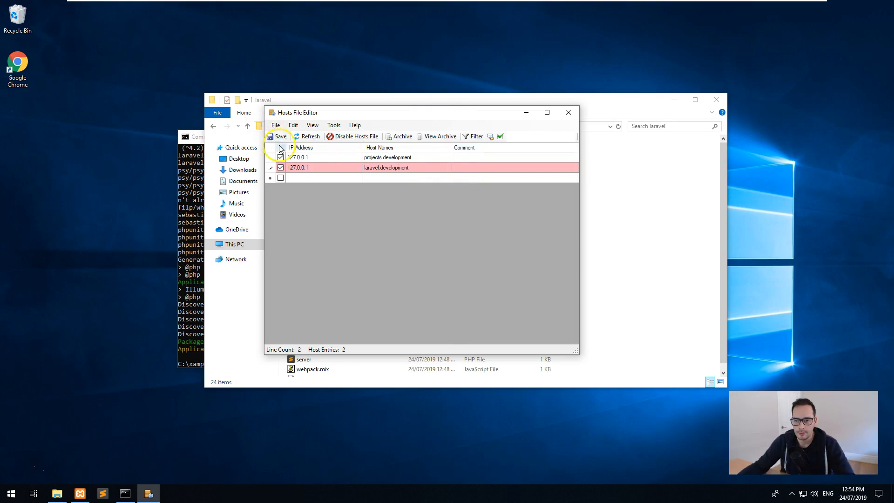
Save the hosts file, confirm the reload, and close the editor.
click(309, 137)
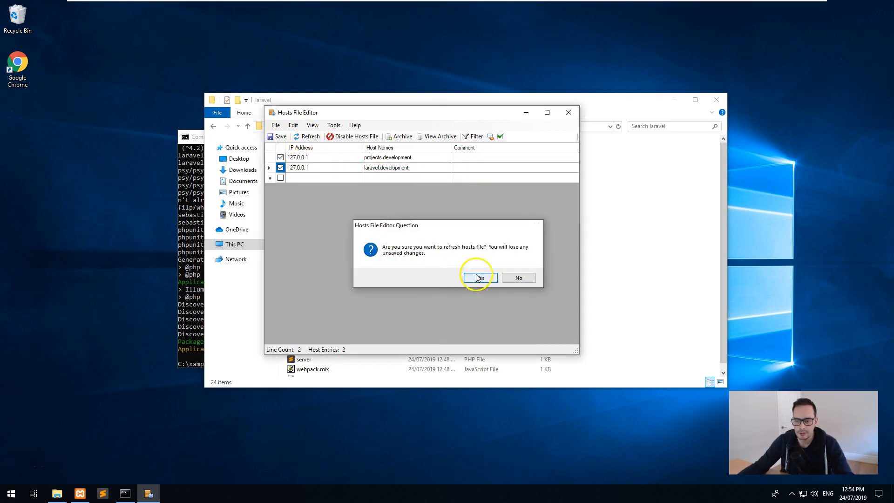
click(477, 278)
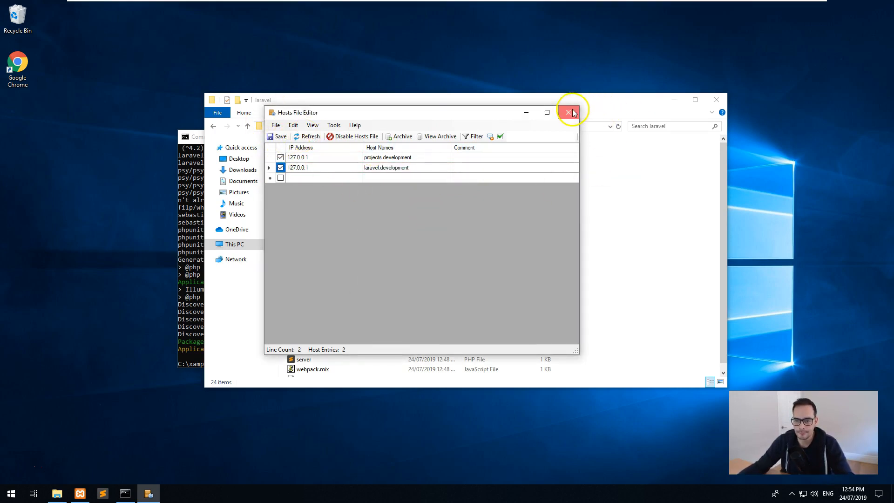
click(569, 112)
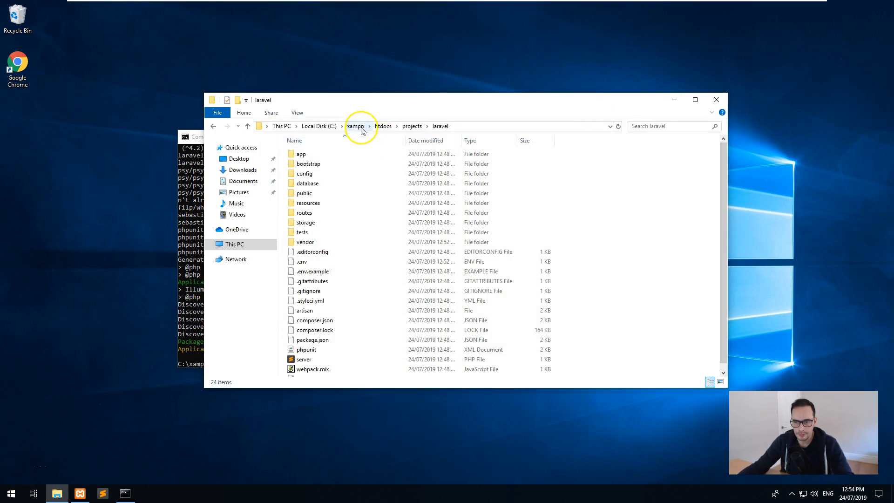
Navigate from the xampp folder into apache\conf\extra.
click(355, 126)
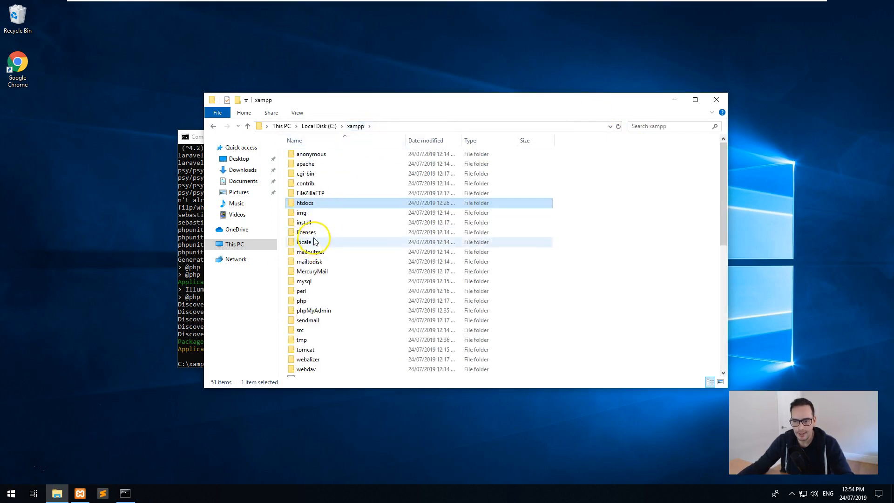
mouse_move(306, 164)
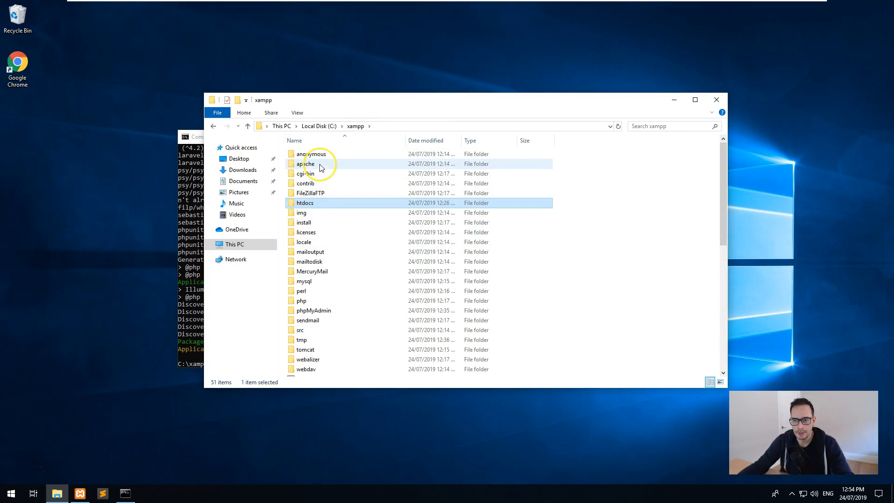
double_click(306, 164)
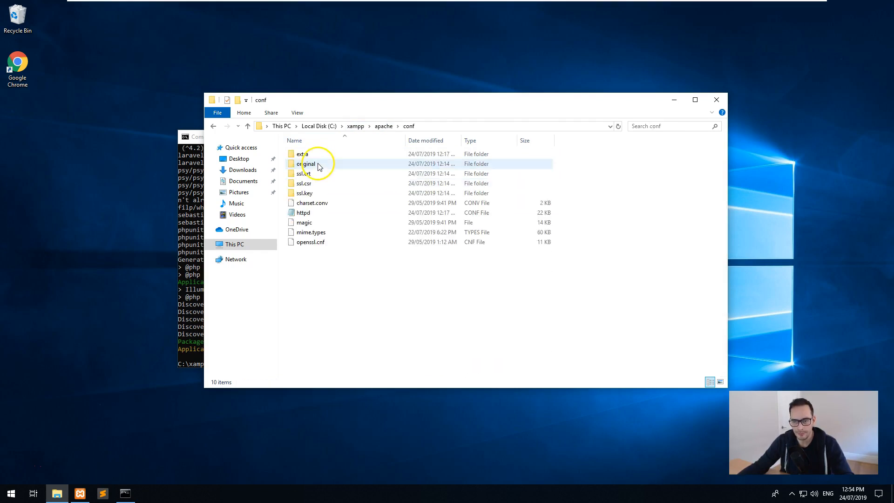
double_click(302, 154)
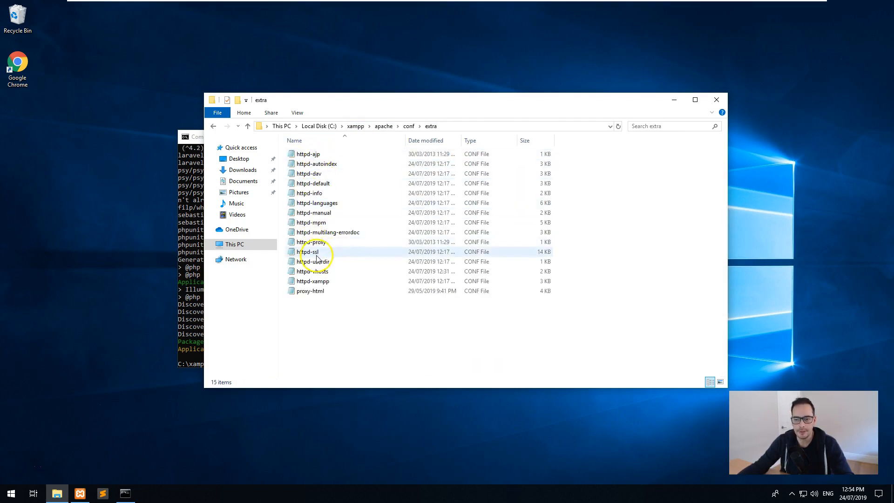
mouse_move(312, 282)
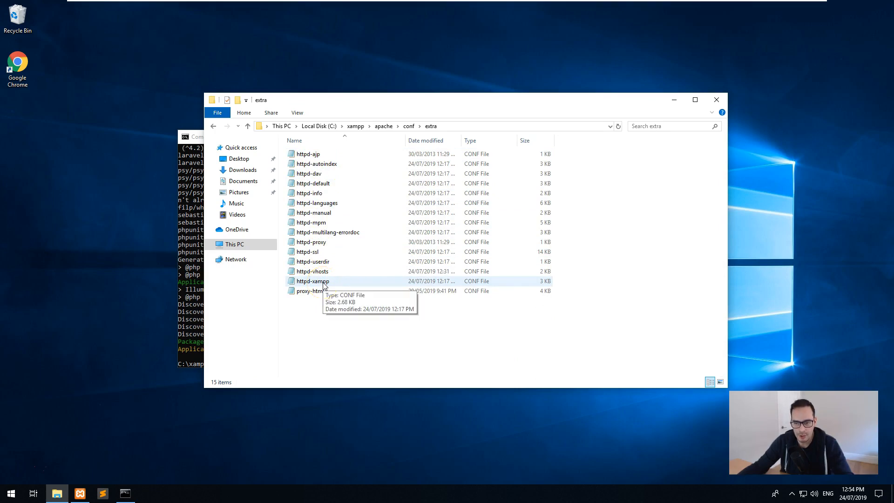
double_click(312, 281)
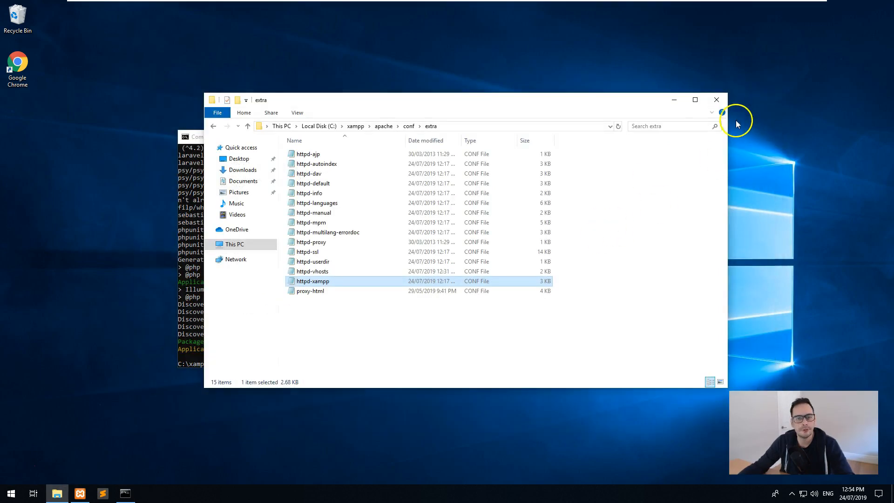
mouse_move(312, 270)
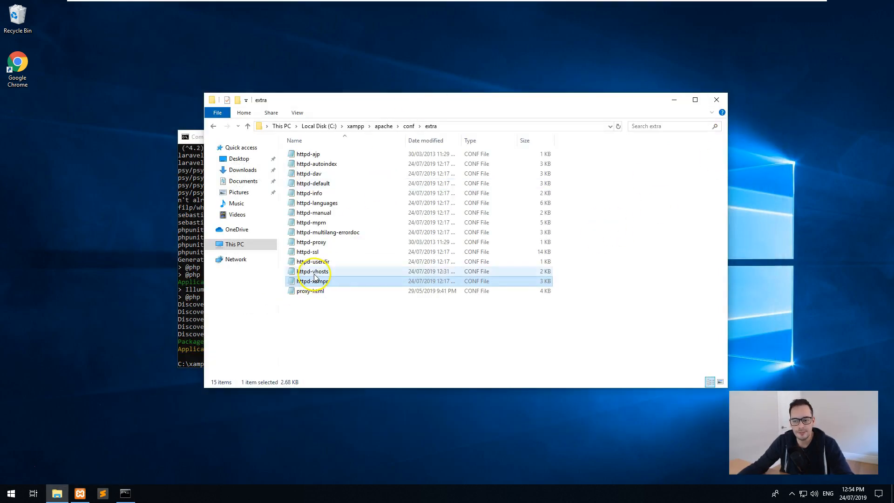
Point httpd-vhosts' second VirtualHost to laravel.development with DocumentRoot projects/laravel/public.
double_click(313, 271)
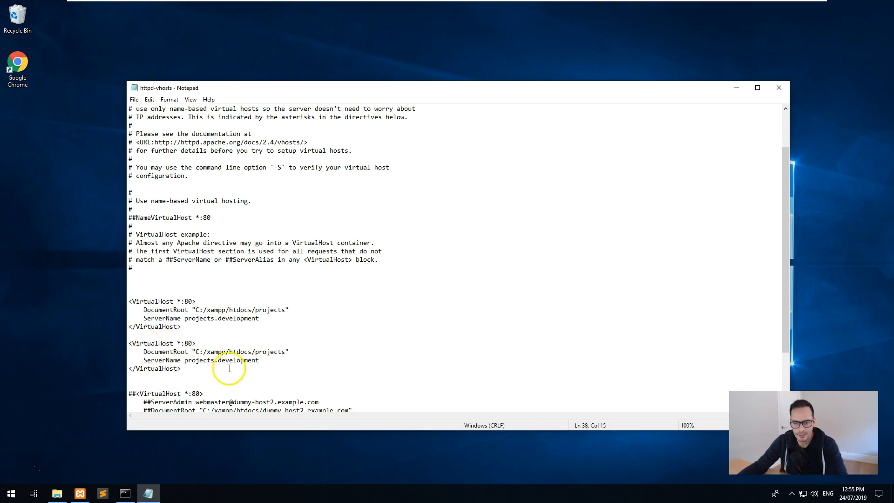
text(lra)
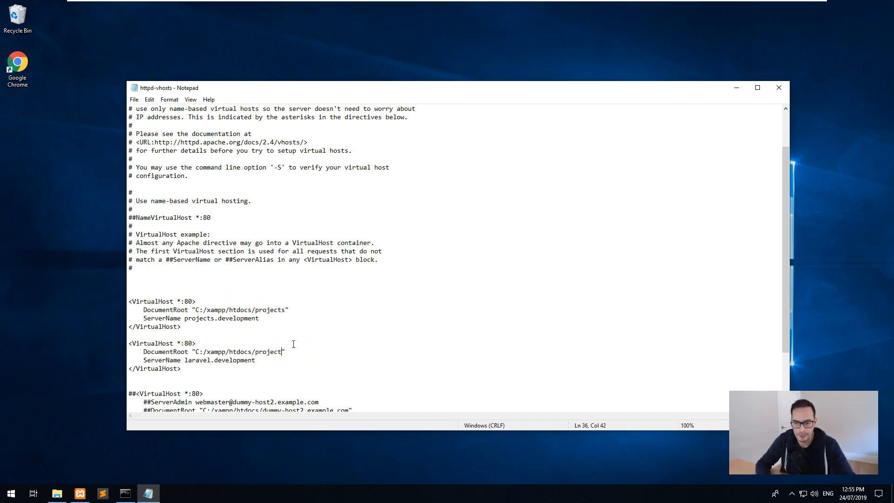
key(Backspace)
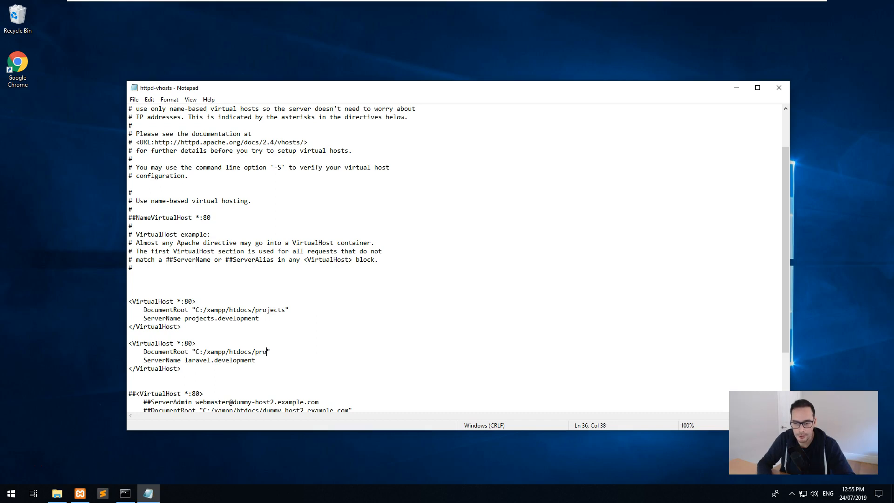
text(jects/laravel)
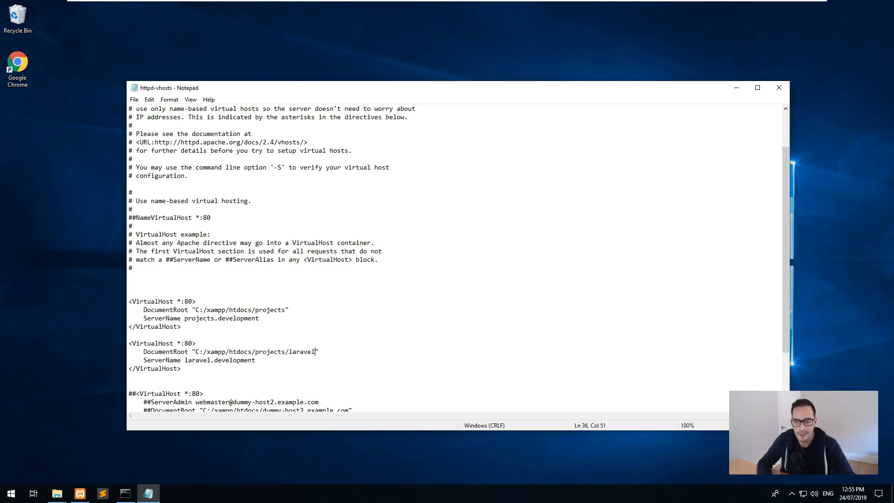
text(/)
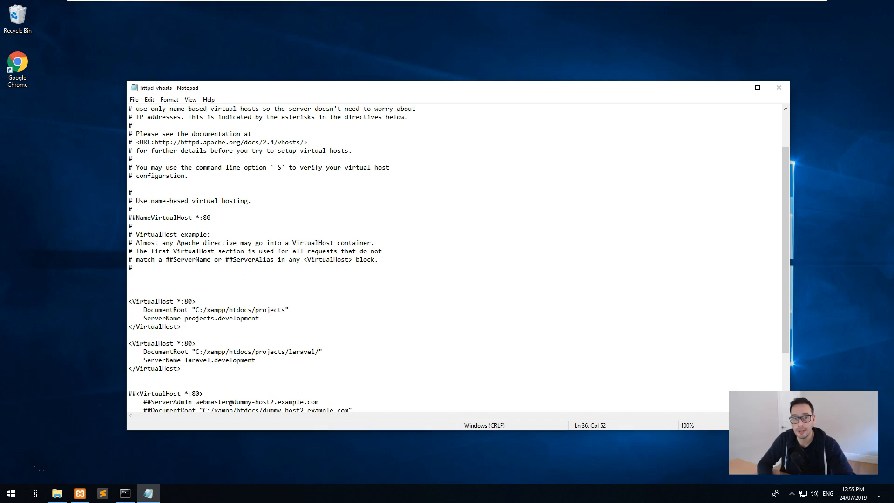
text(public)
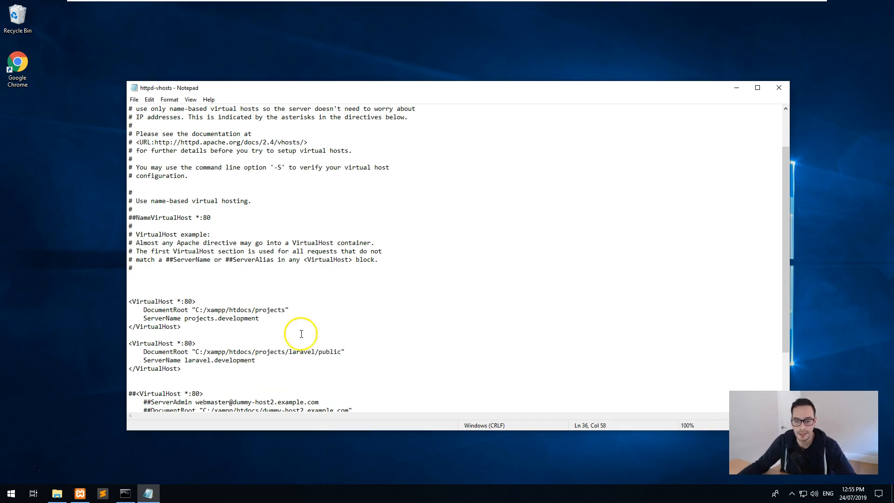
click(134, 99)
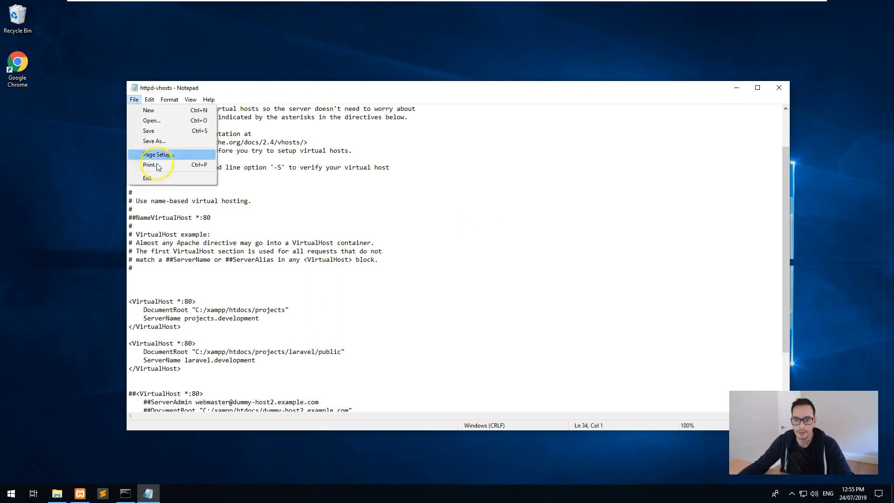
Close Notepad and restart Apache and MySQL in XAMPP Control Panel.
click(78, 493)
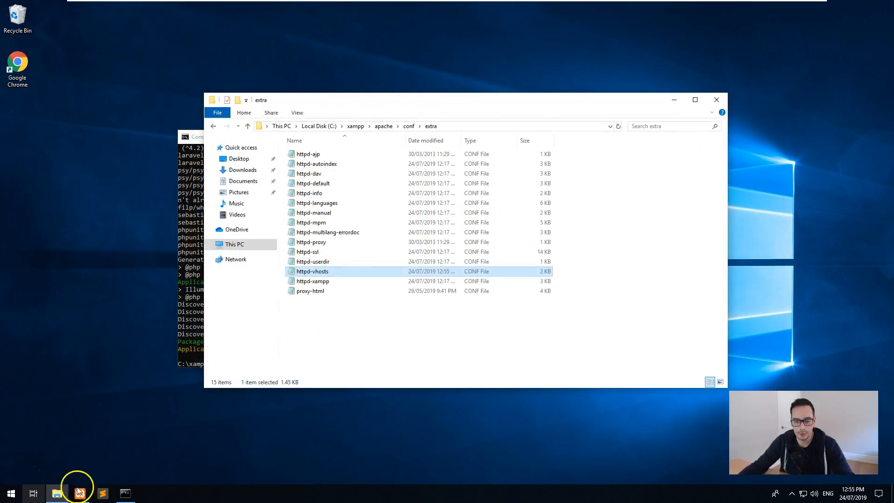
click(80, 492)
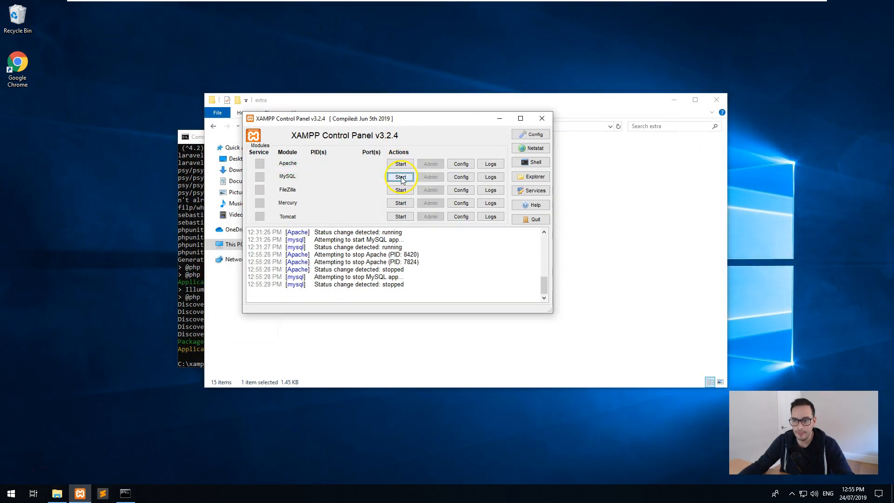
click(399, 176)
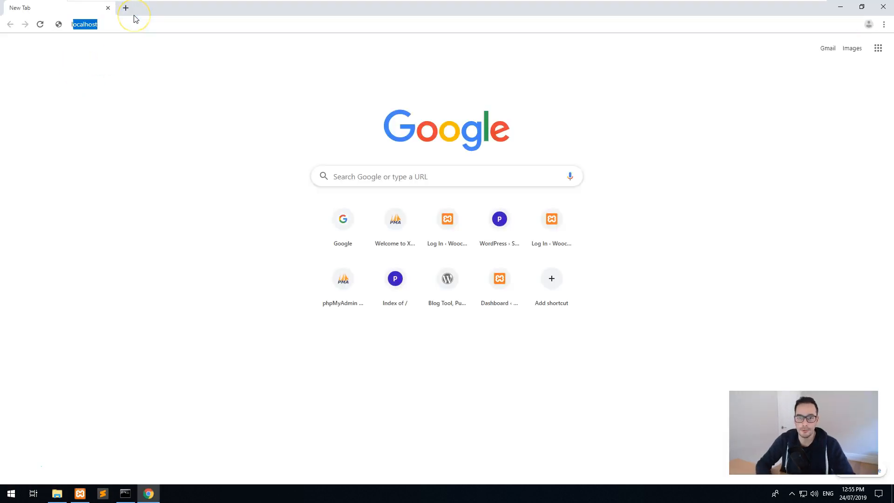
text(laravel.developmen)
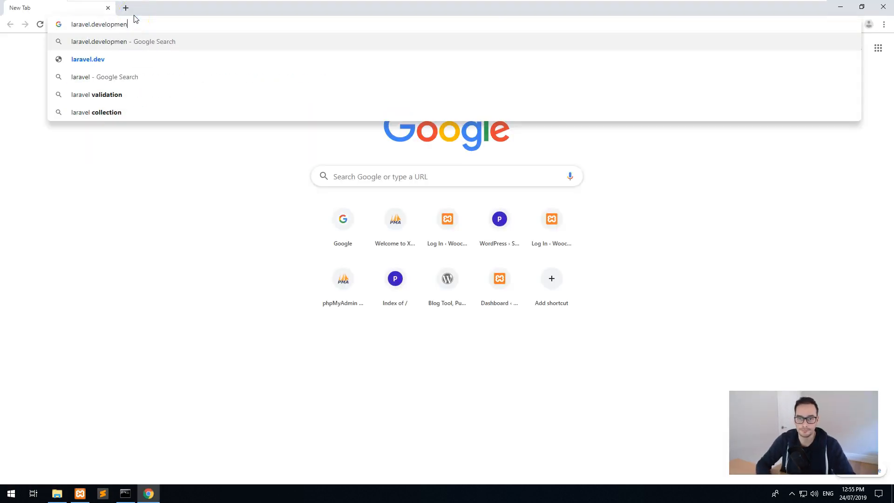
key(Return)
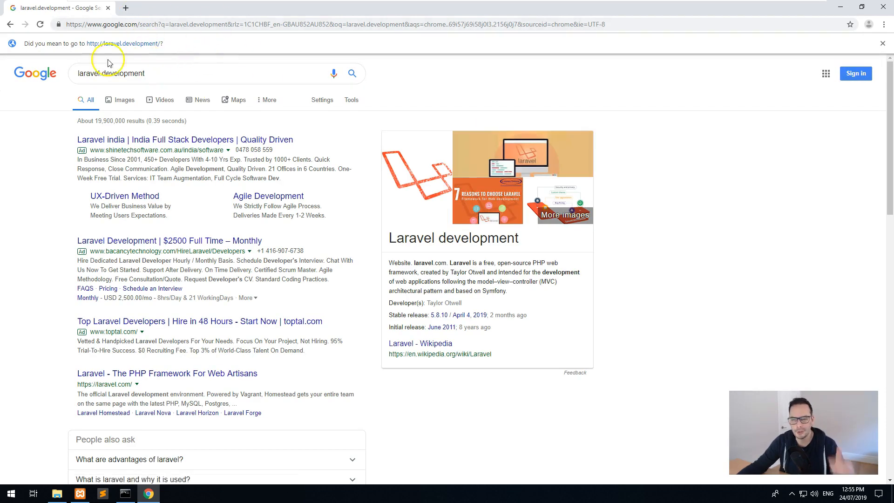
mouse_move(130, 63)
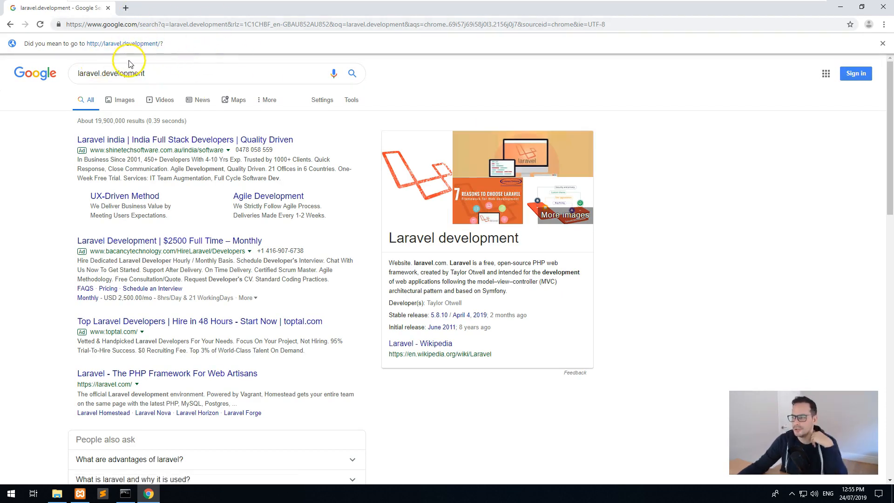
click(123, 43)
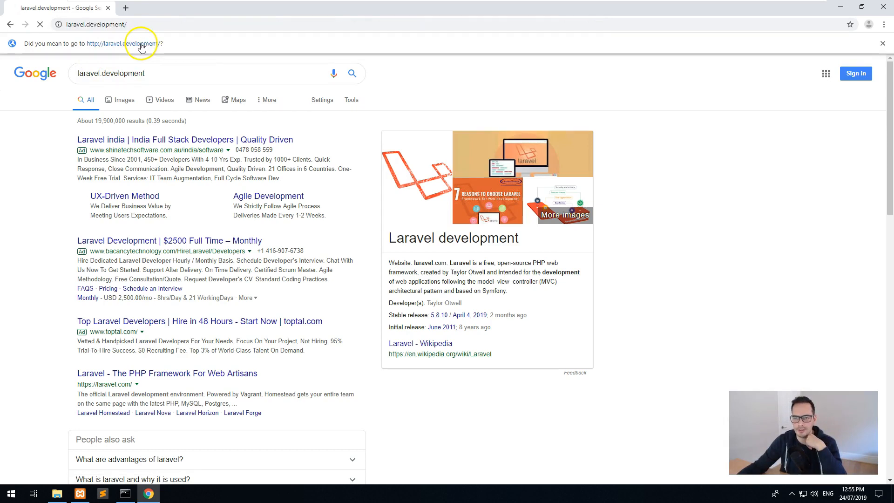
click(130, 43)
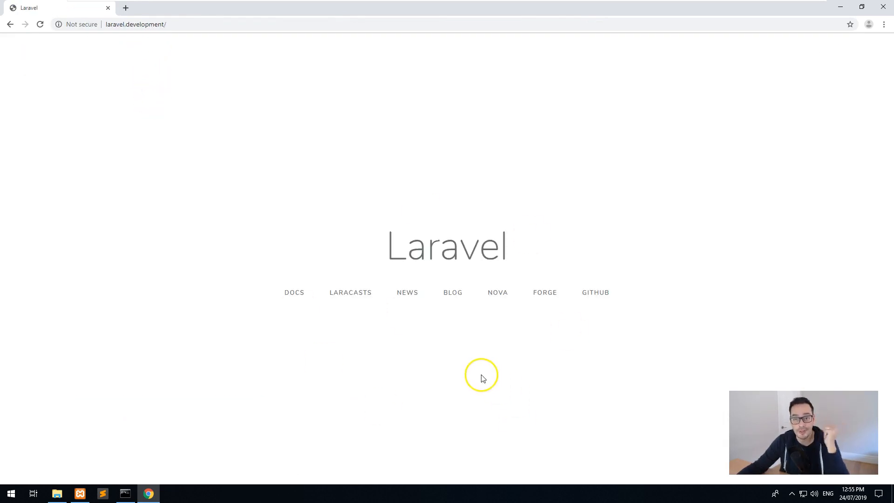
mouse_move(421, 312)
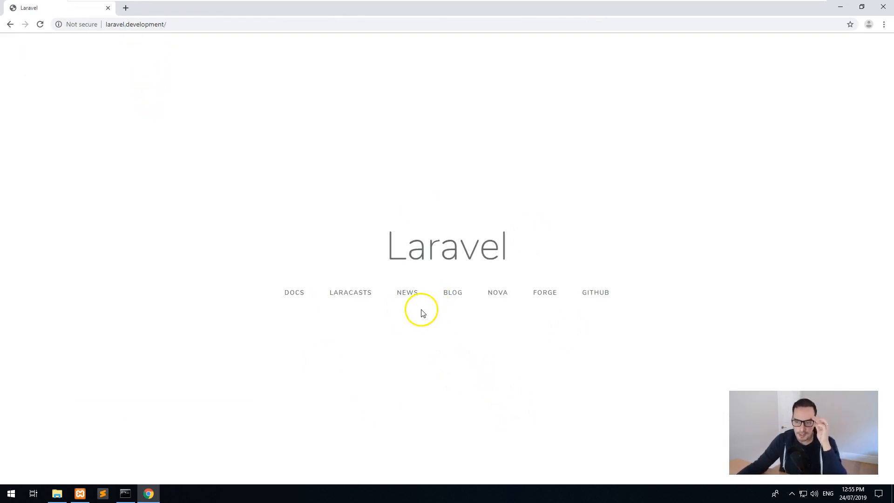
mouse_move(256, 216)
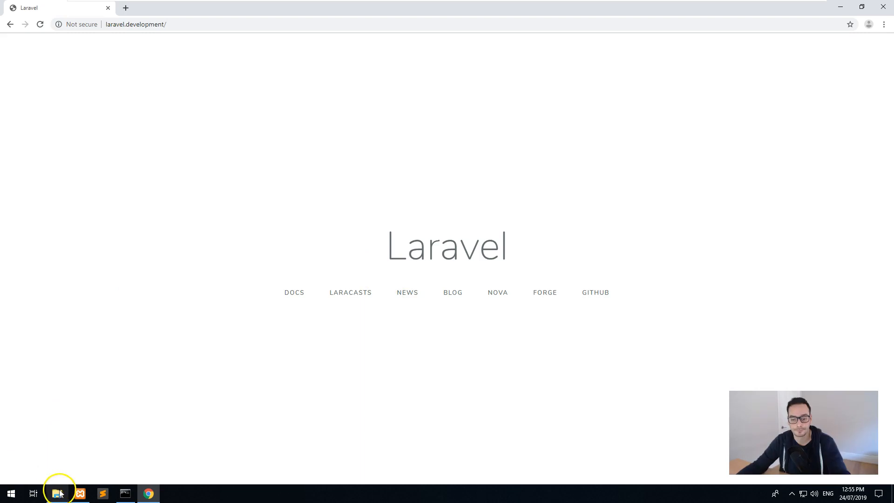
Switch from File Explorer to Sublime Text to open htdocs\projects\laravel.
click(56, 493)
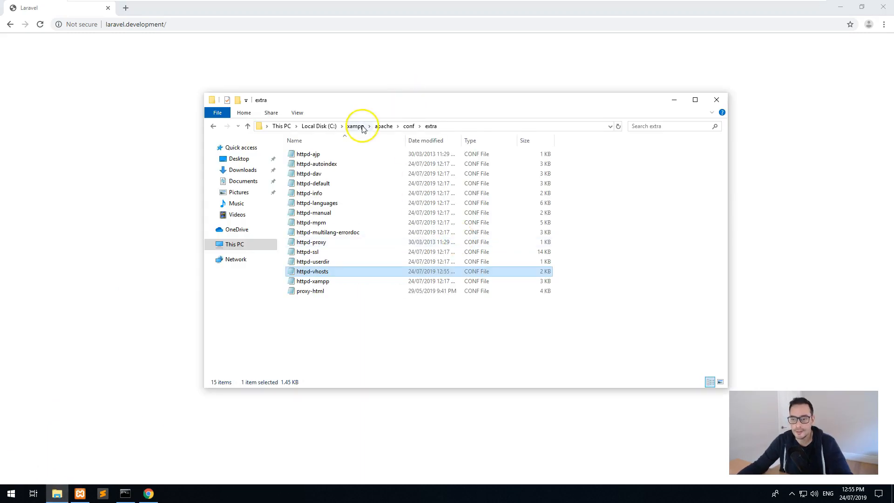
click(355, 127)
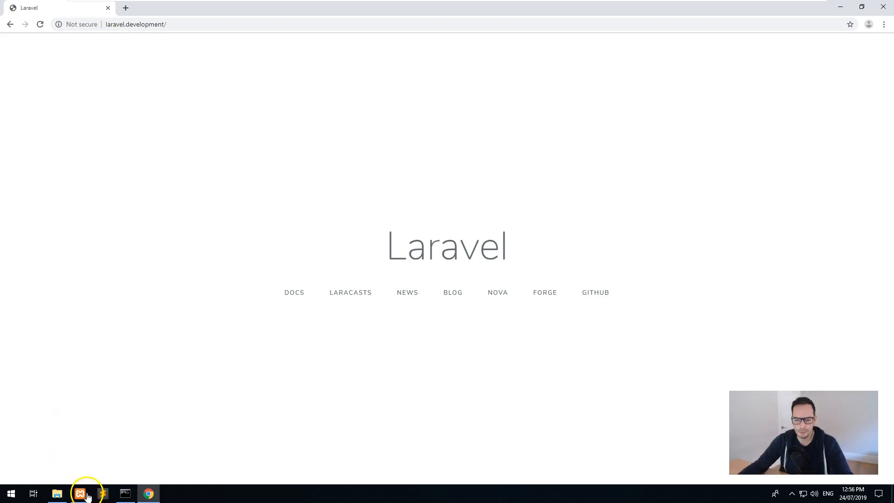
click(79, 493)
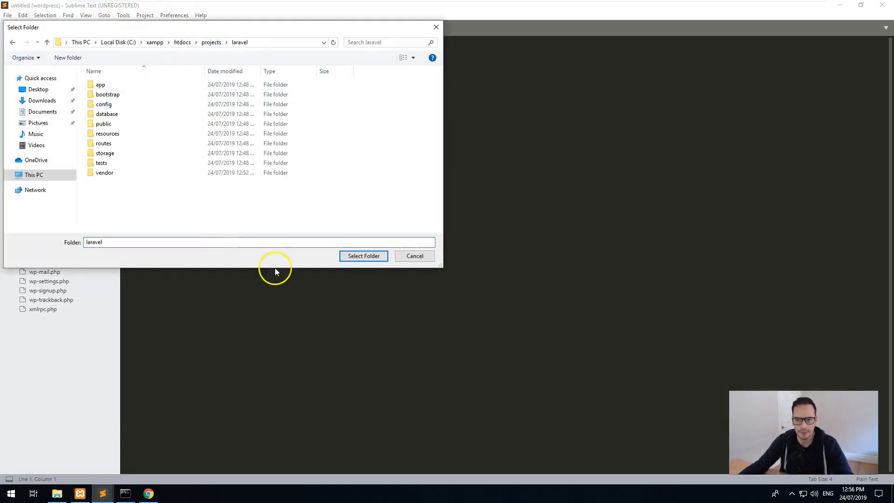
Open the laravel folder as the project, maximize the editor, and open AppServiceProvider.php.
click(363, 256)
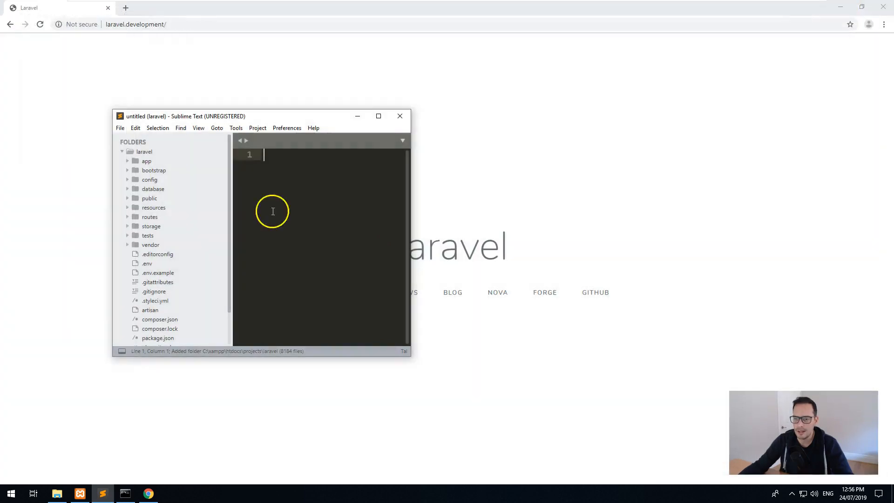
click(378, 116)
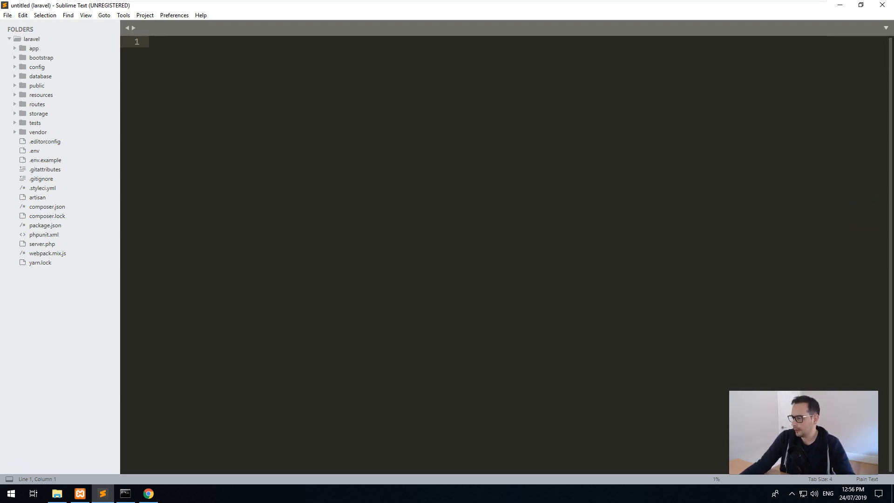
mouse_move(215, 95)
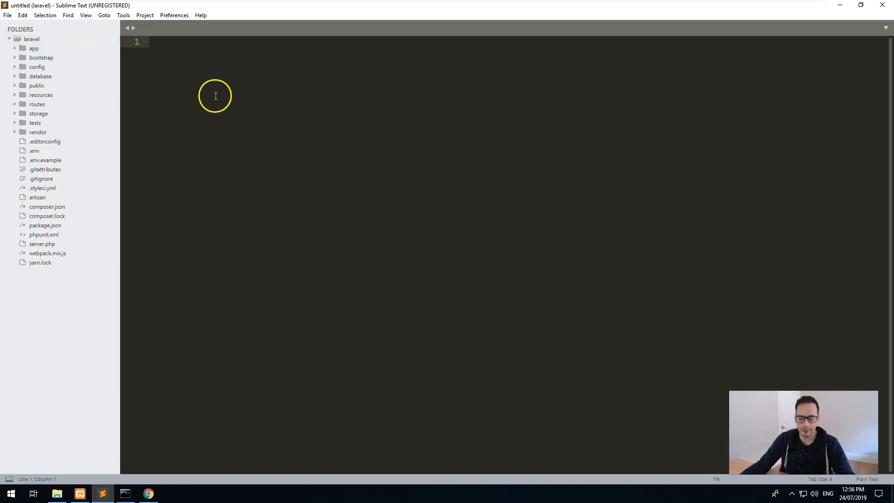
key(ctrl+p)
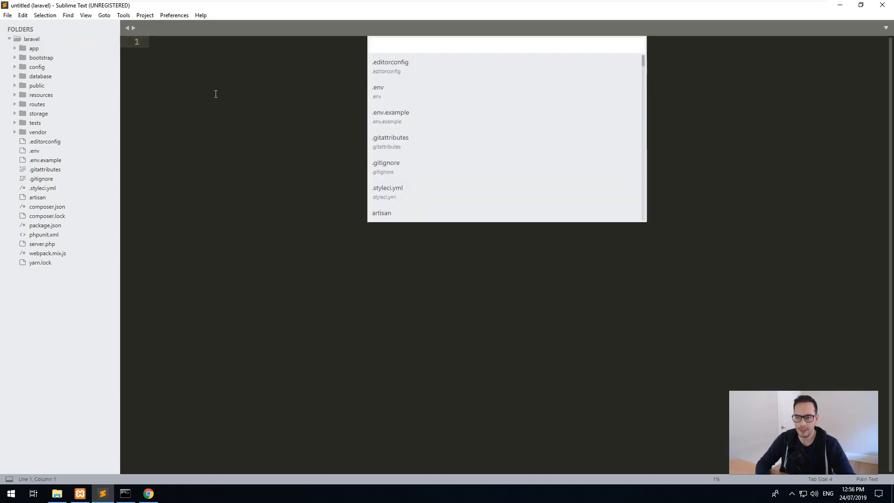
text(appservic)
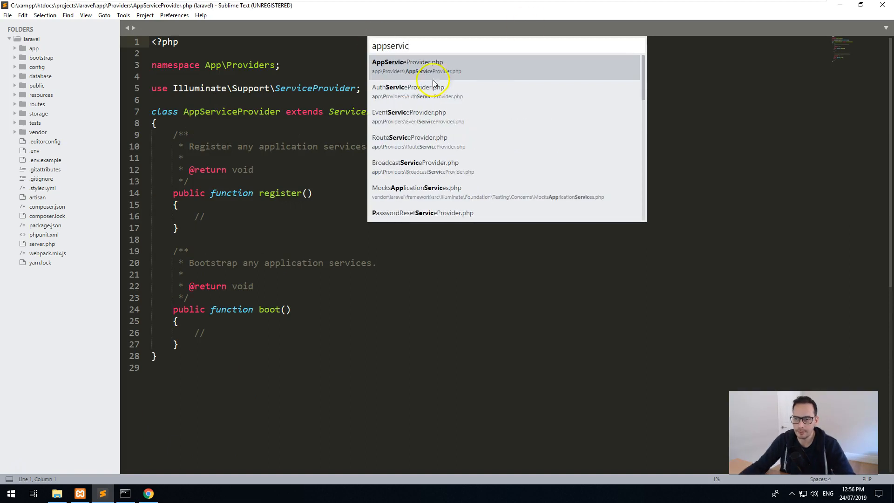
click(407, 66)
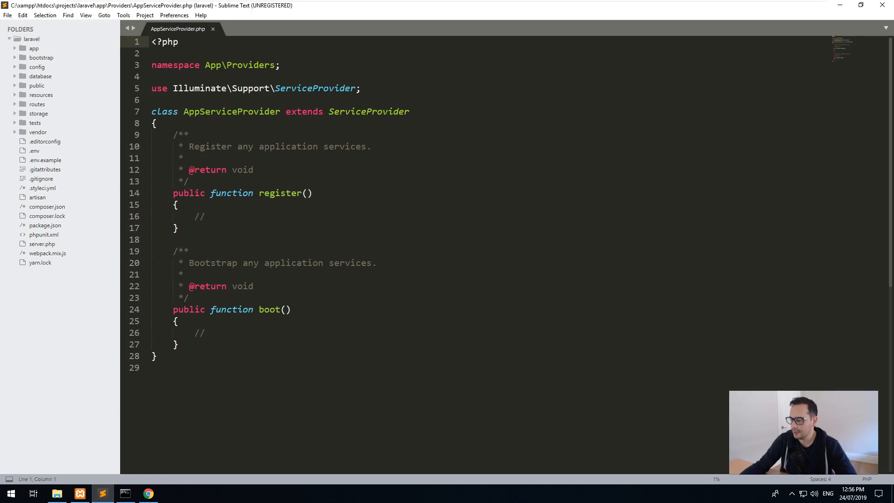
mouse_move(221, 332)
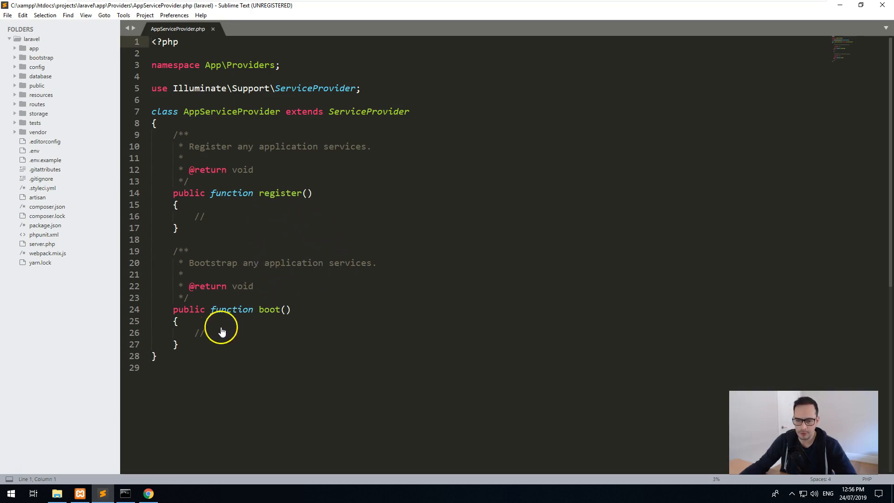
Add Schema::defaultStringLength(191); to boot(), then save and close the file.
text(Schema::defaultStringLength(191);)
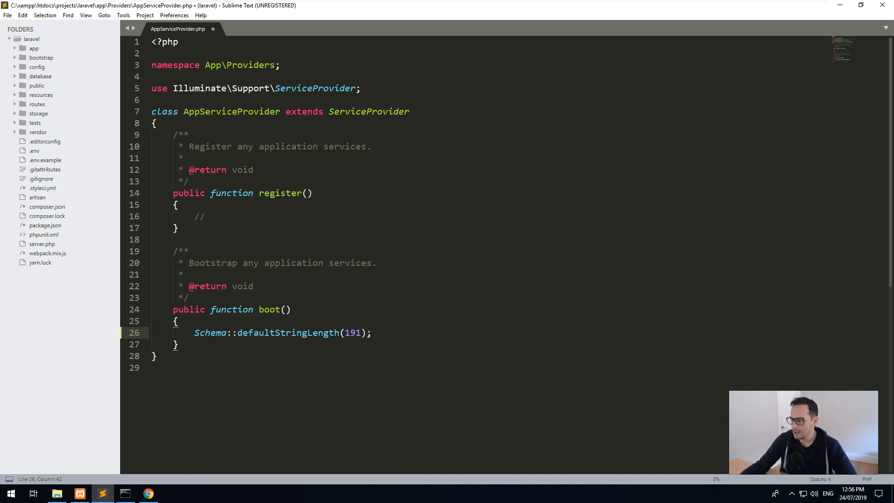
mouse_move(370, 91)
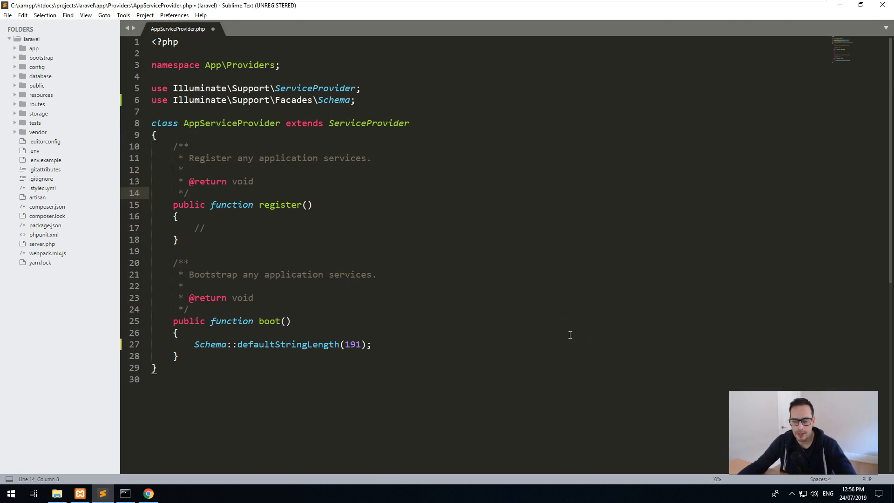
mouse_move(343, 294)
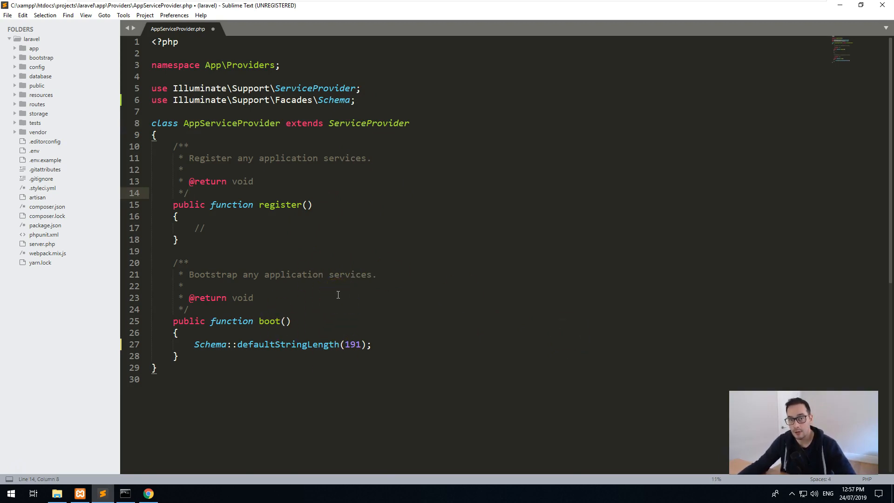
key(ctrl+s)
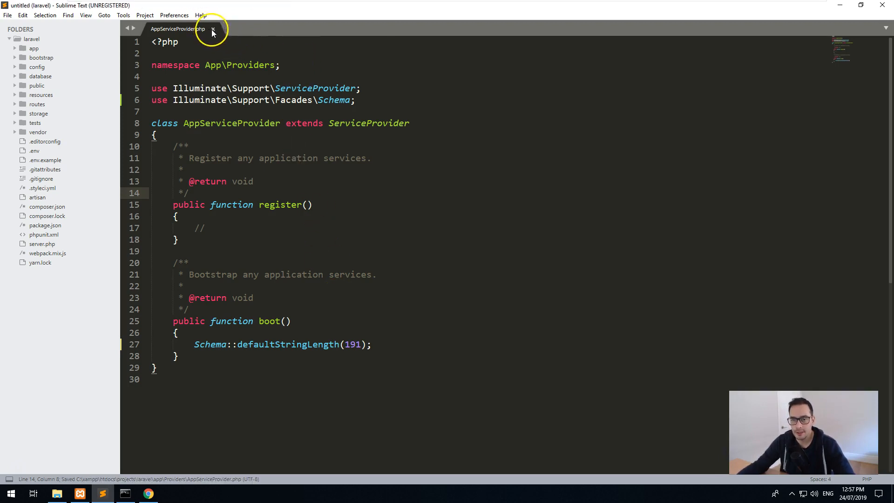
click(213, 29)
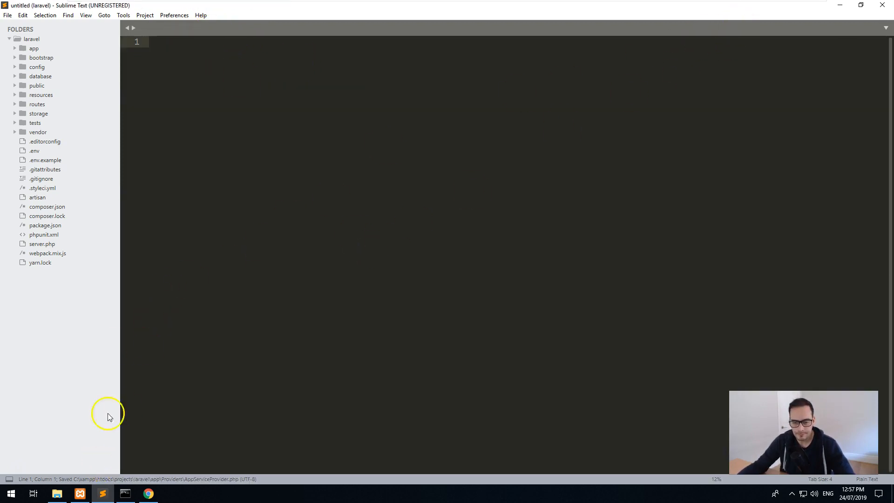
Browse terminal packages, then open a terminal at the laravel folder.
right_click(32, 38)
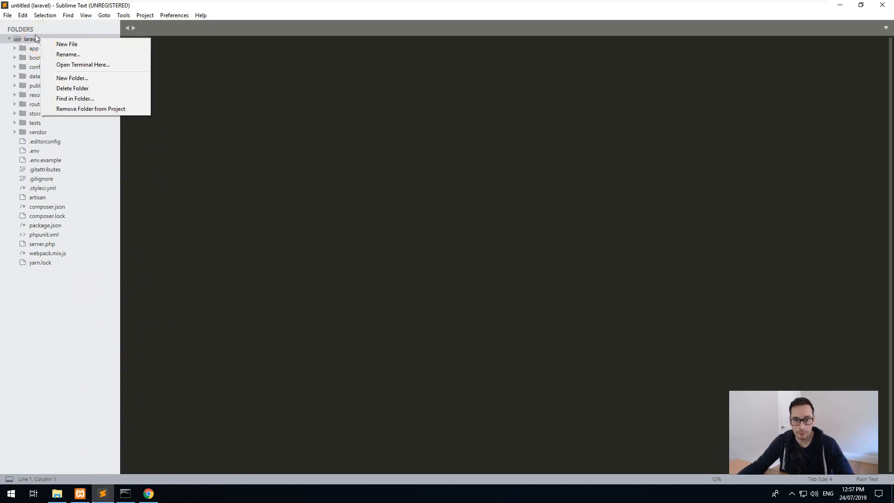
click(67, 43)
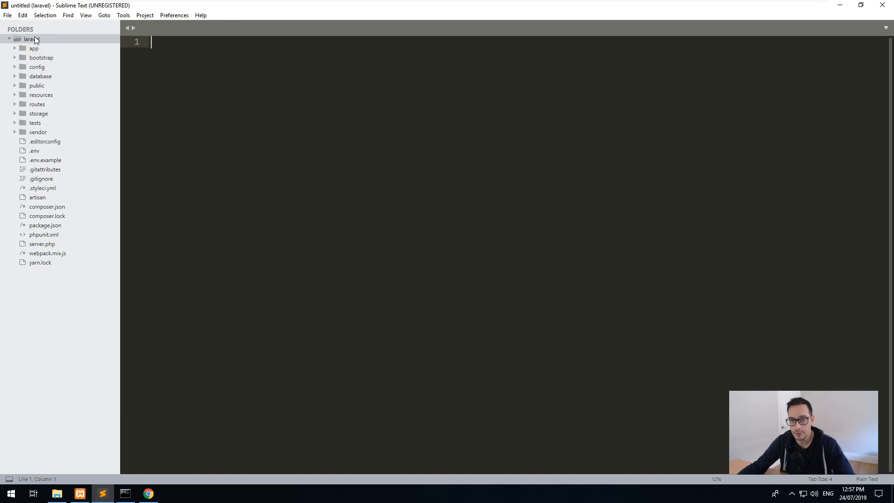
click(174, 15)
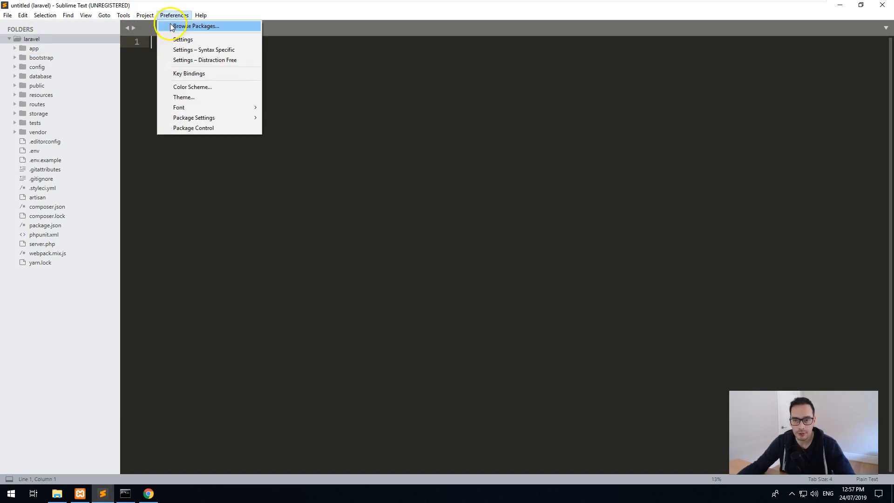
click(193, 127)
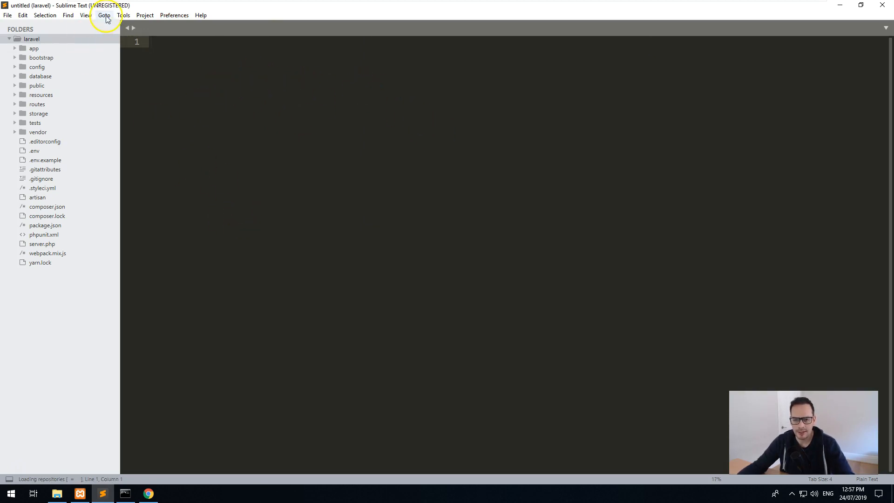
text(terminal)
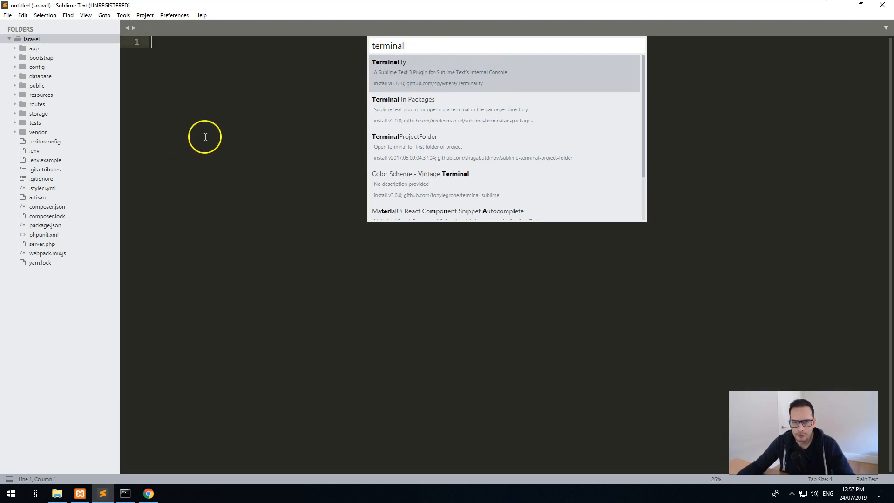
right_click(31, 38)
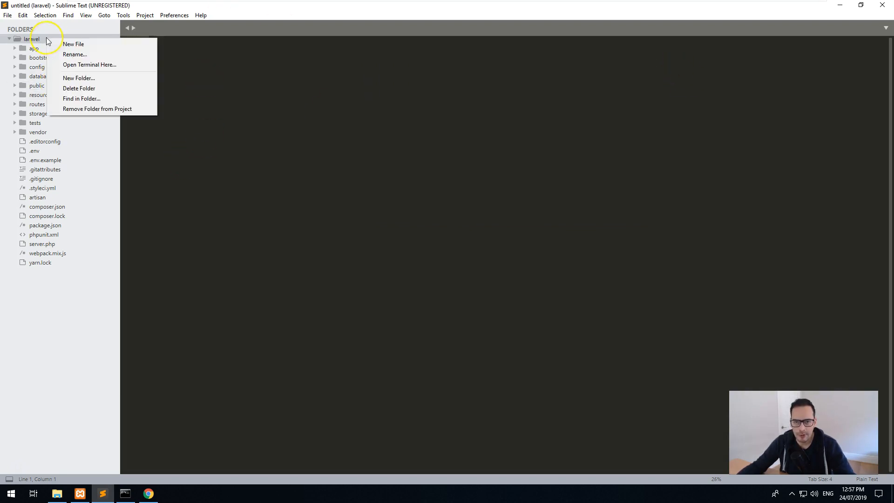
click(89, 65)
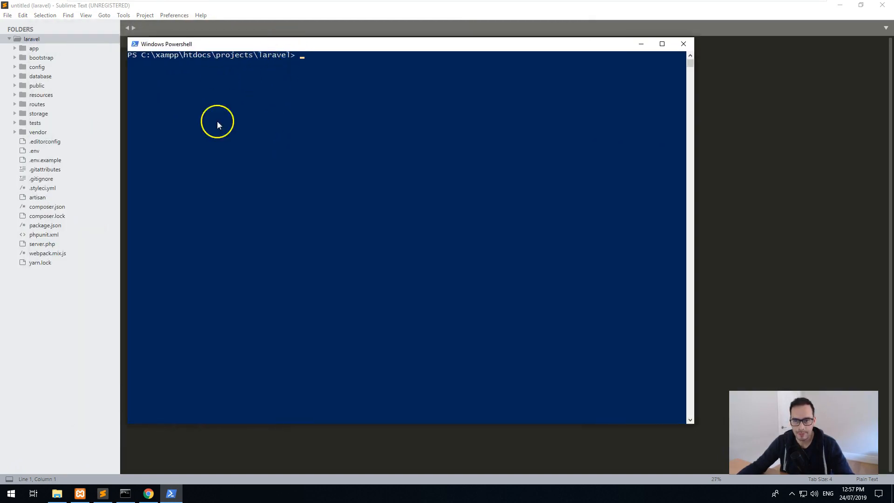
Run composer install in the PowerShell window at the project folder.
click(363, 73)
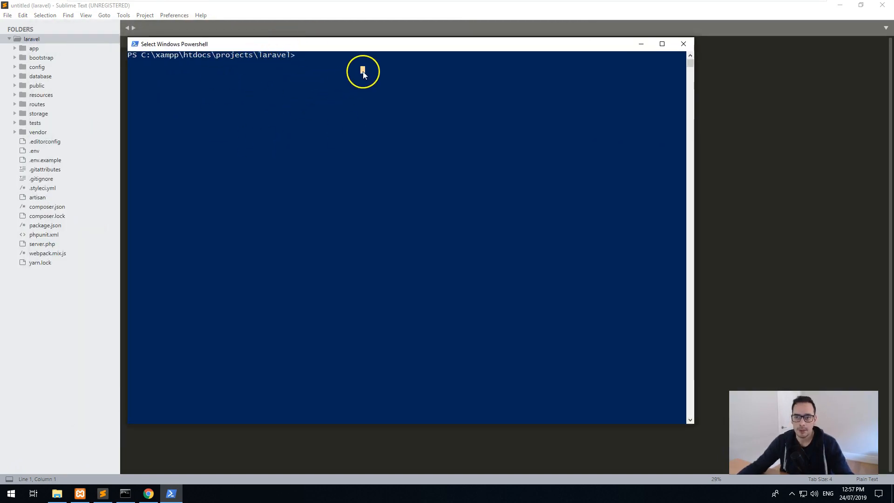
text(com)
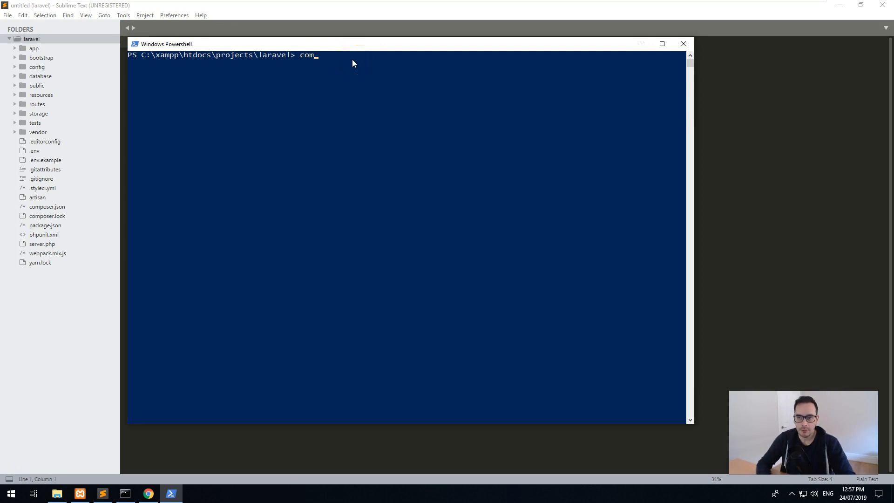
text(poser ins)
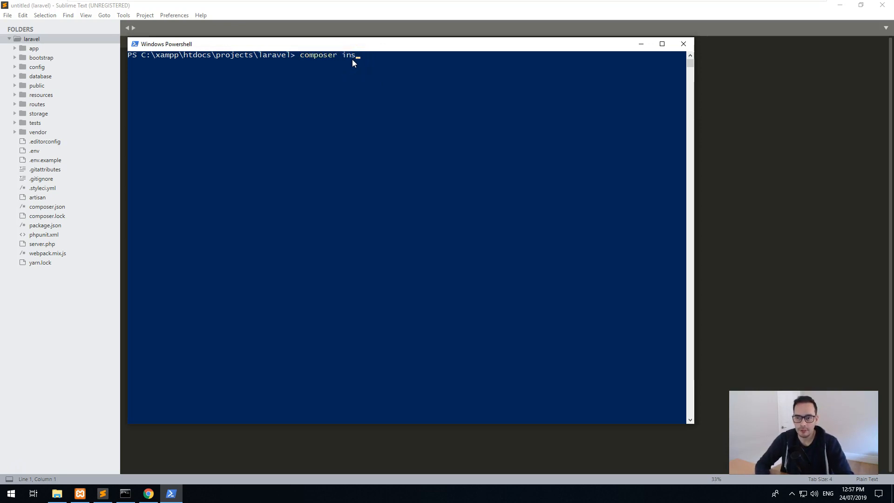
text(tall)
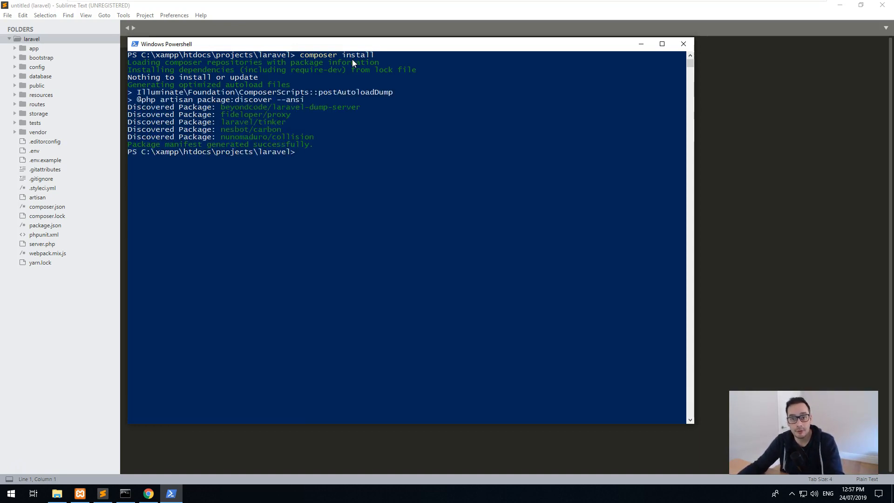
mouse_move(84, 388)
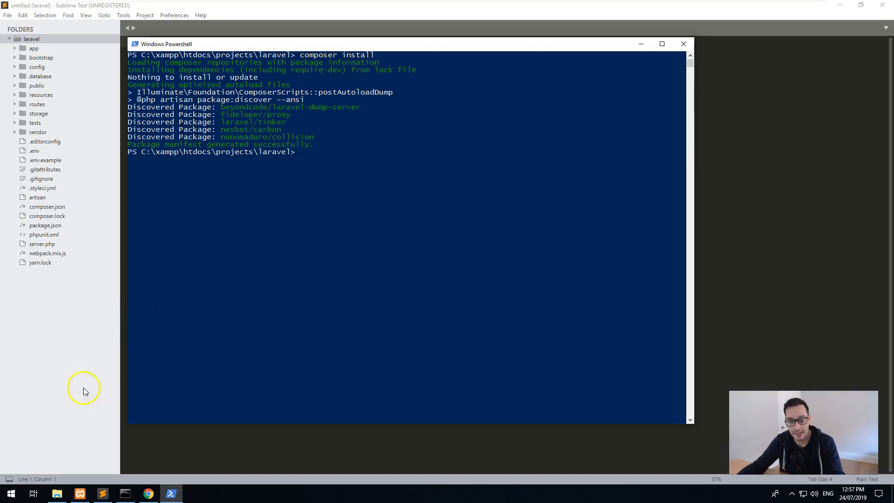
mouse_move(492, 252)
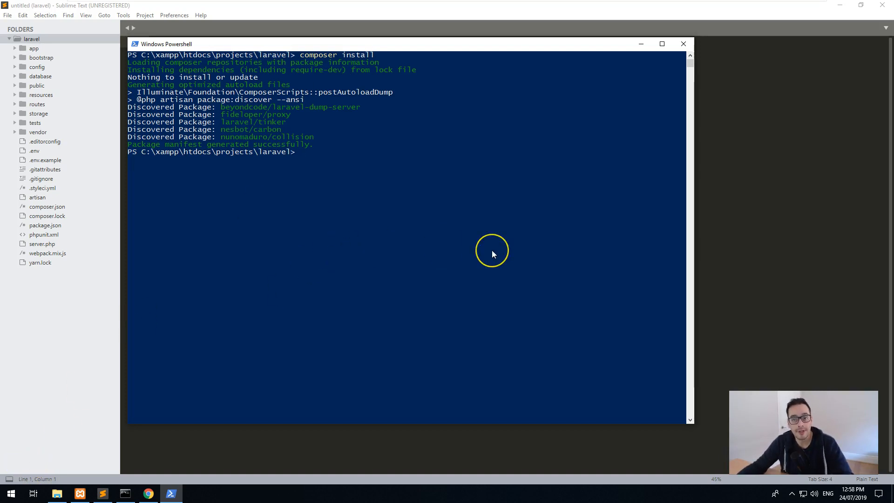
text(npm)
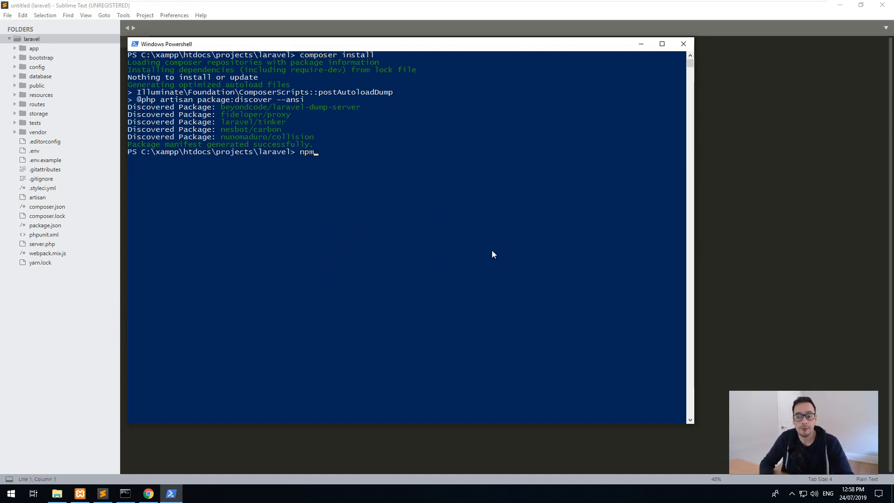
Finish the npm install command to download the project's node packages.
text(install)
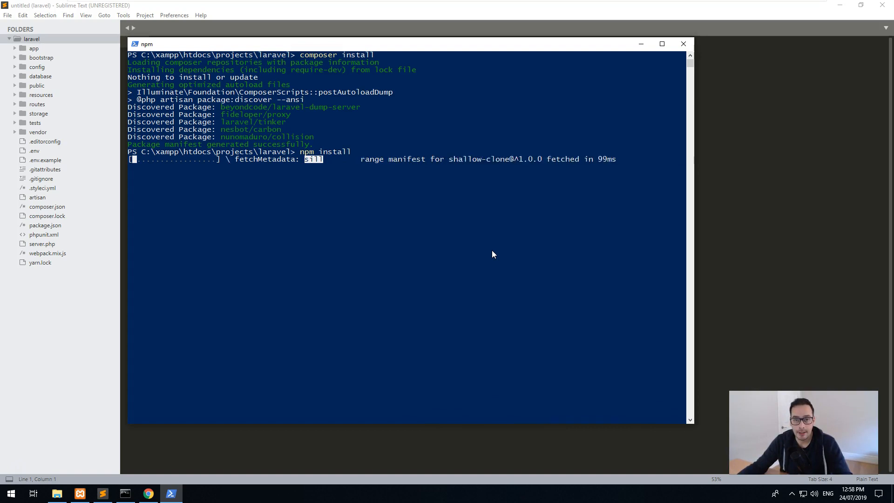
mouse_move(17, 465)
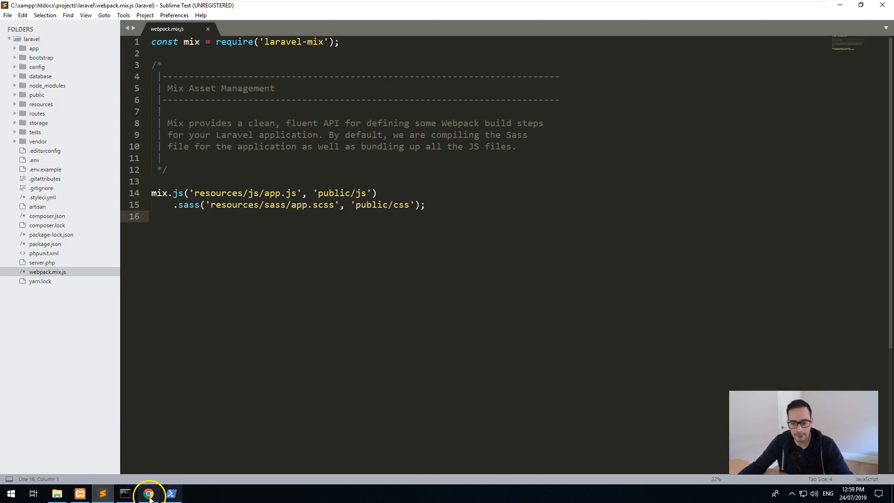
In a new Chrome tab, open phpMyAdmin's Databases page and focus the Database name field.
click(148, 493)
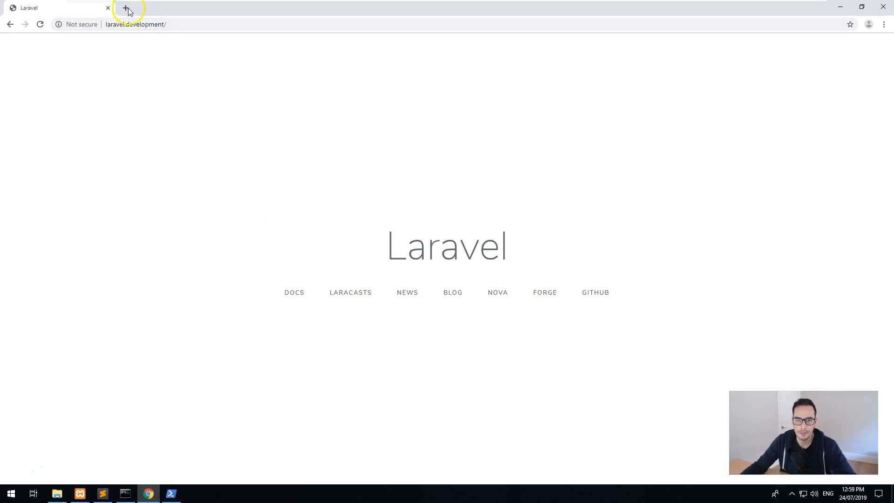
click(127, 7)
text(localhost/phpmyadmin/)
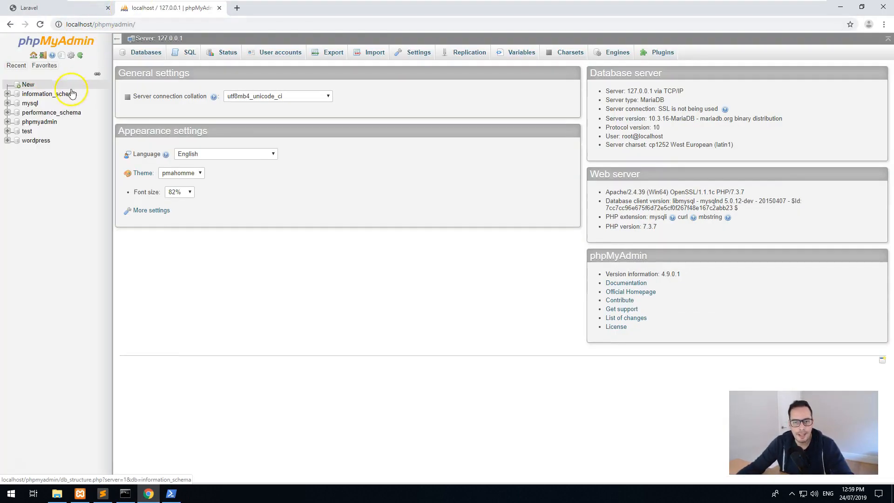
click(145, 52)
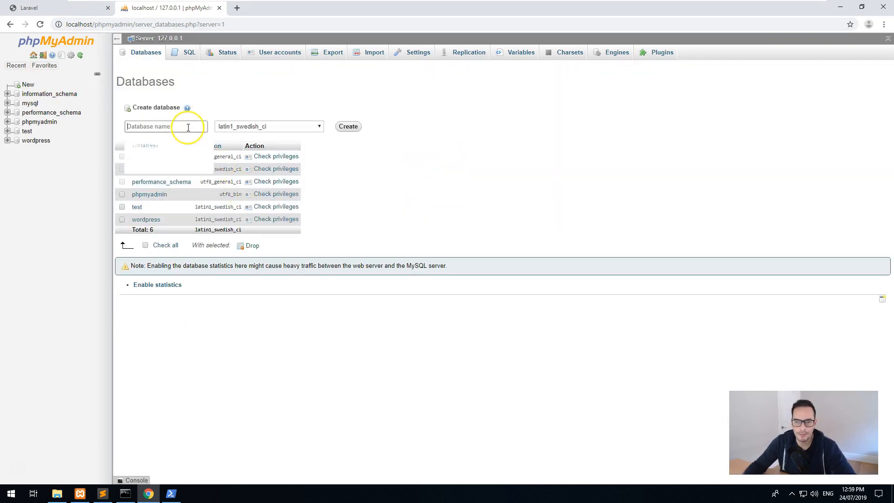
click(348, 126)
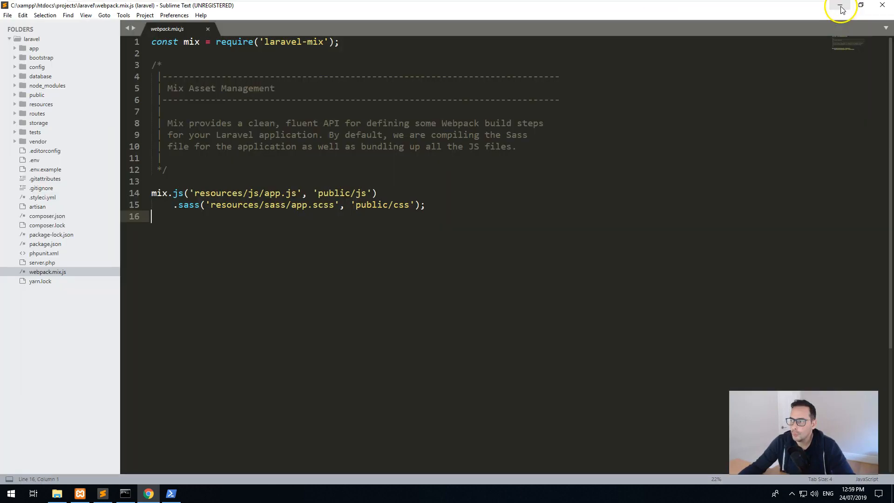
mouse_move(83, 146)
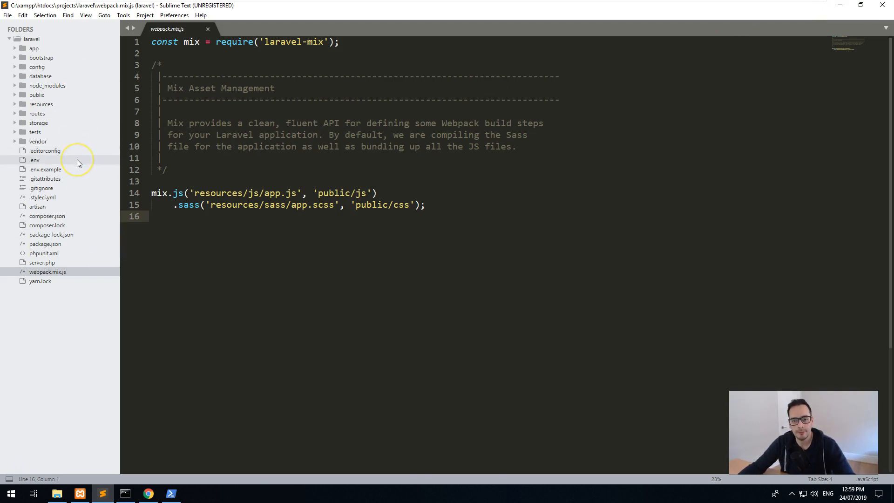
mouse_move(79, 162)
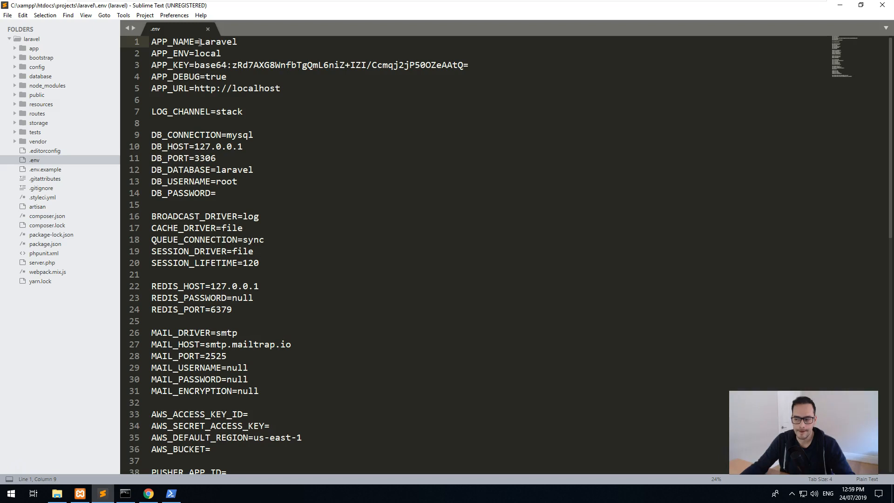
double_click(217, 76)
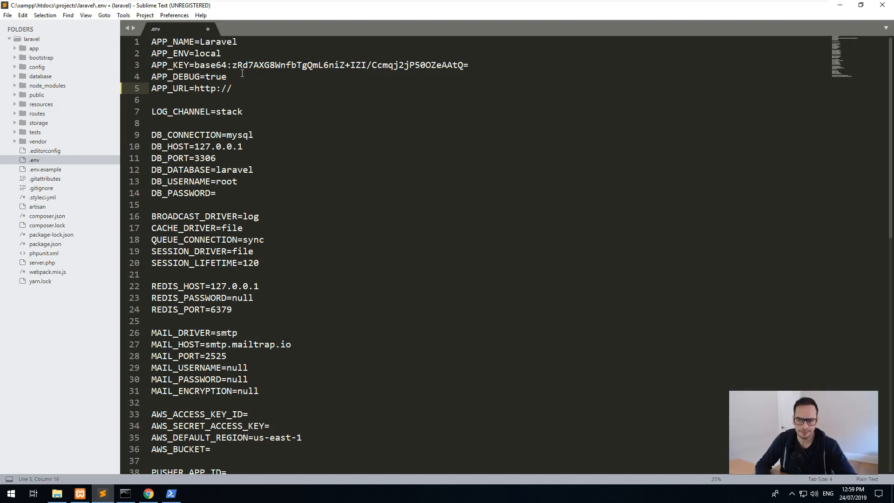
text(laravel.development)
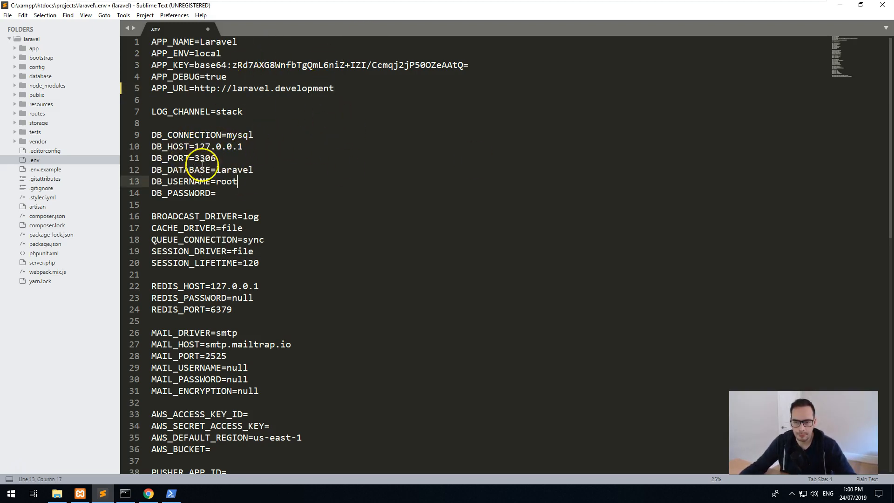
double_click(236, 170)
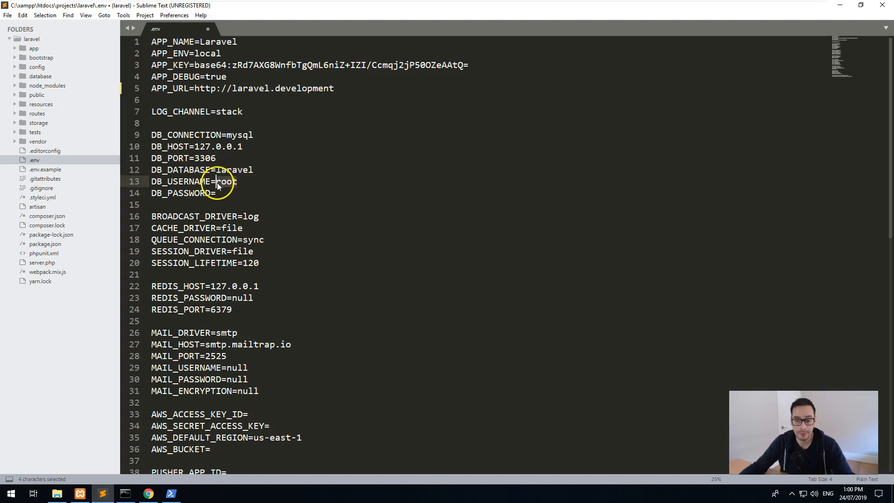
click(216, 193)
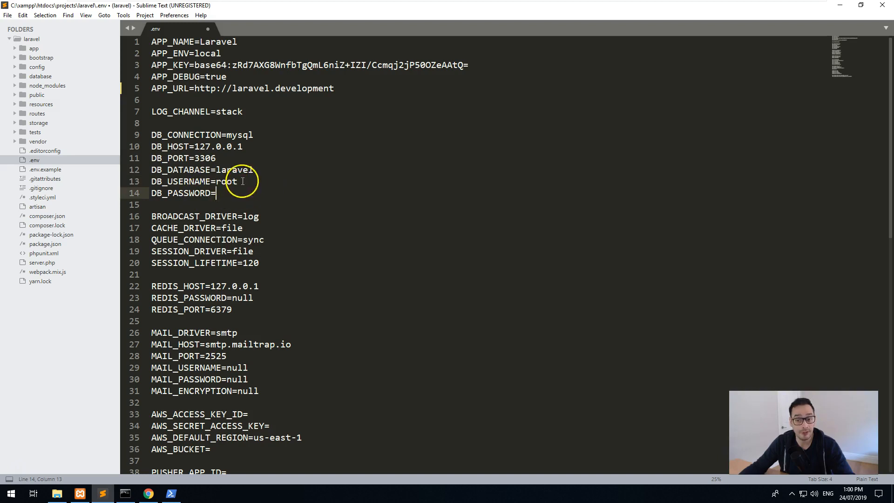
key(ctrl+s)
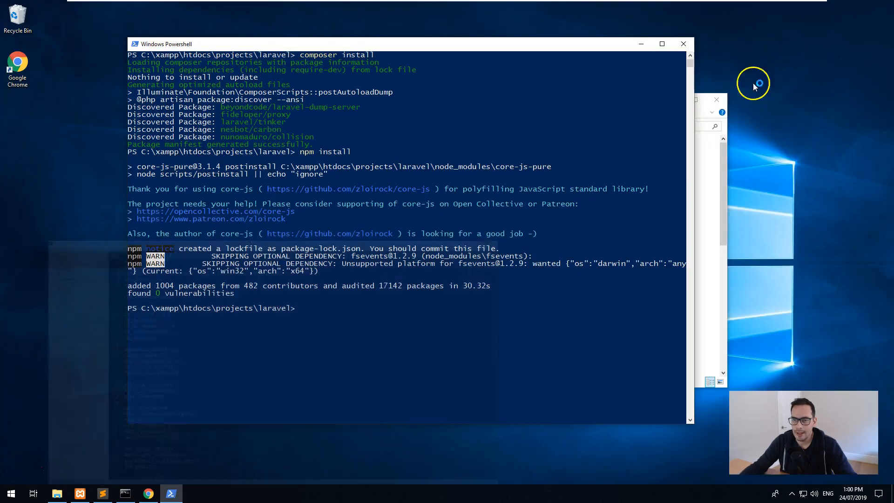
Open a terminal in the laravel folder and run php artisan migrate.
click(102, 493)
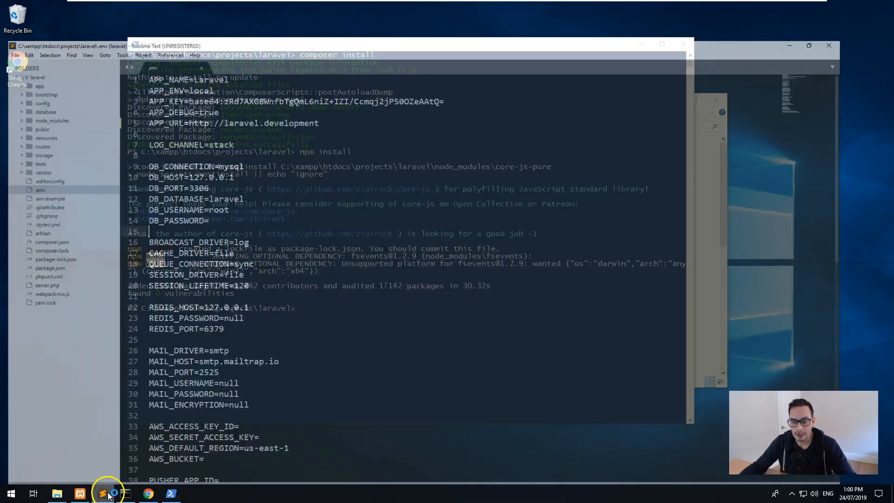
click(101, 493)
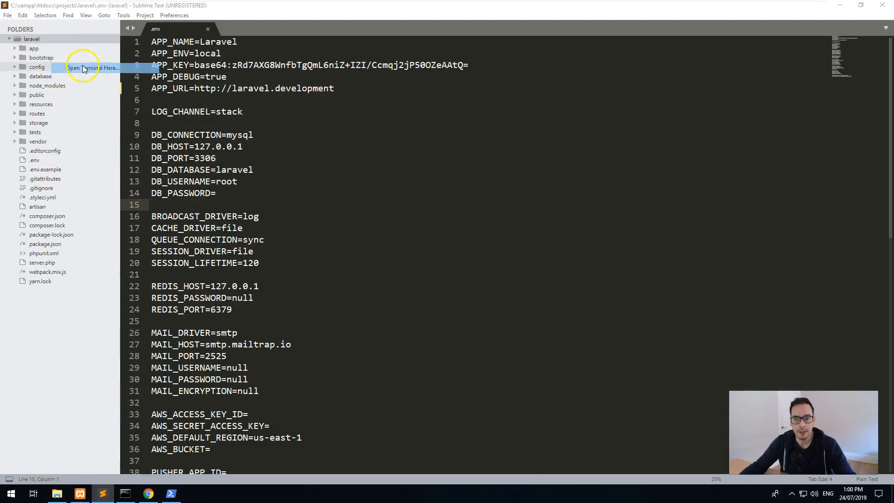
click(93, 68)
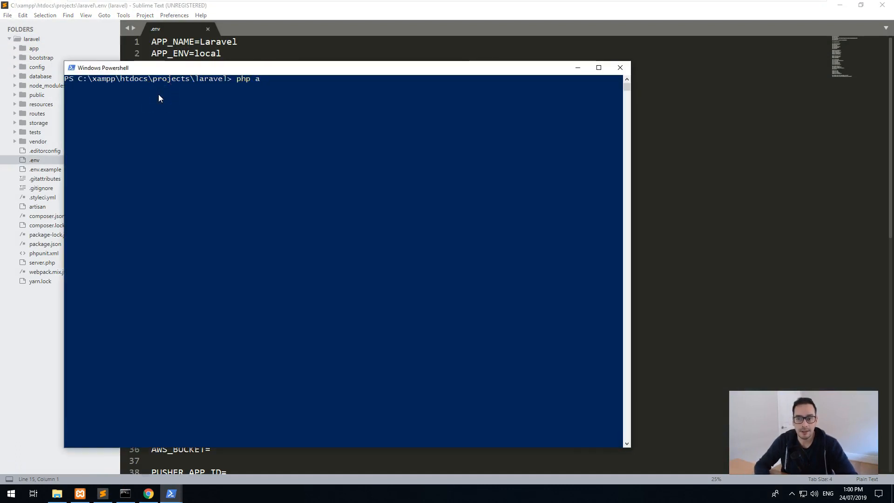
text(rtisan migrate)
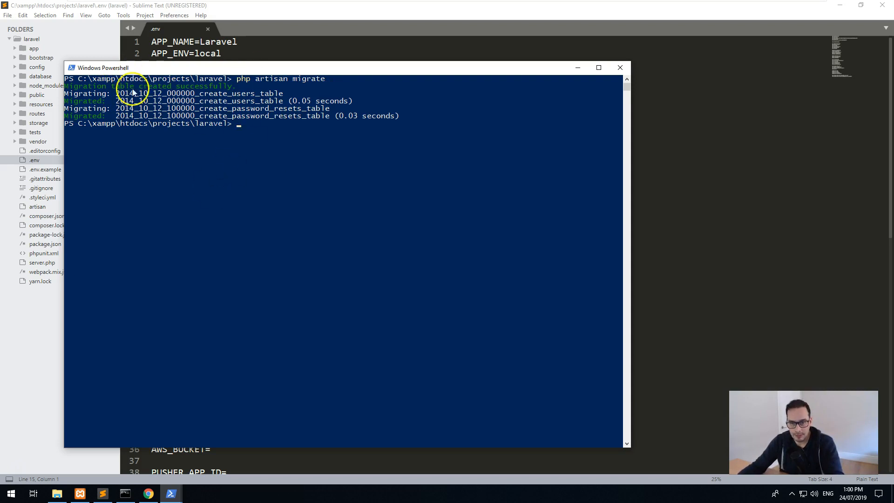
mouse_move(80, 493)
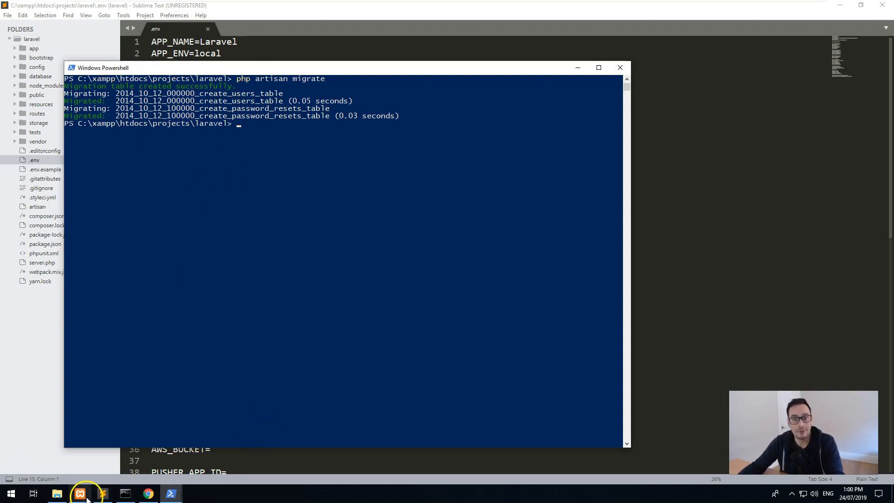
click(79, 493)
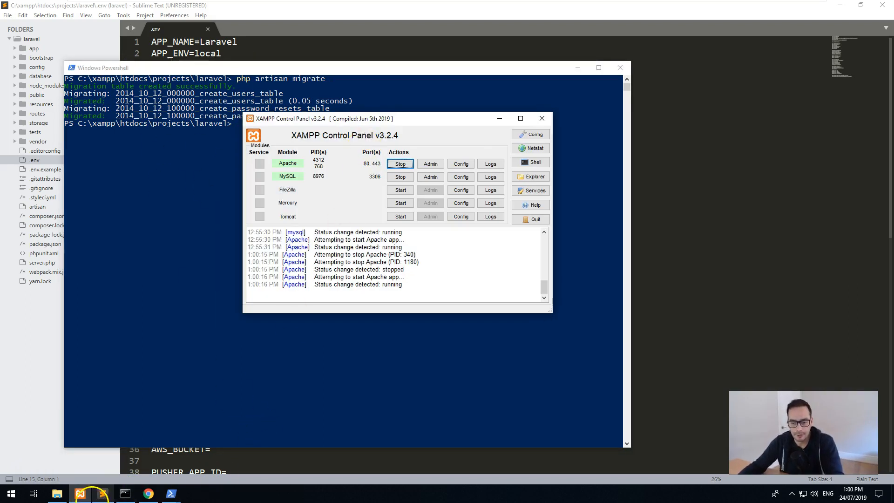
In phpMyAdmin, open the laravel database and browse the migrations table rows.
click(147, 493)
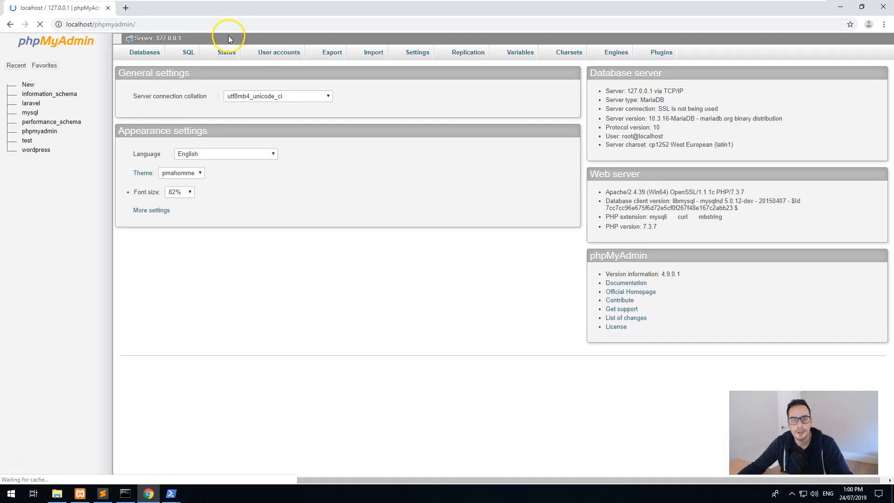
click(31, 103)
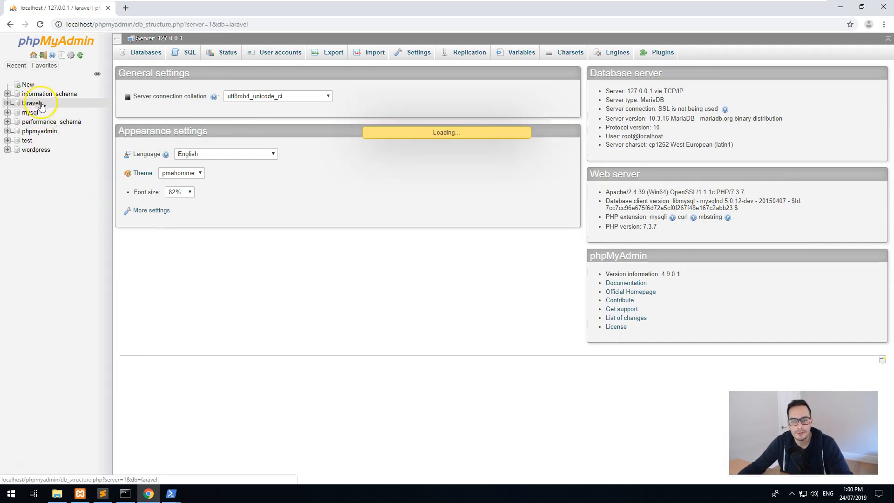
click(32, 103)
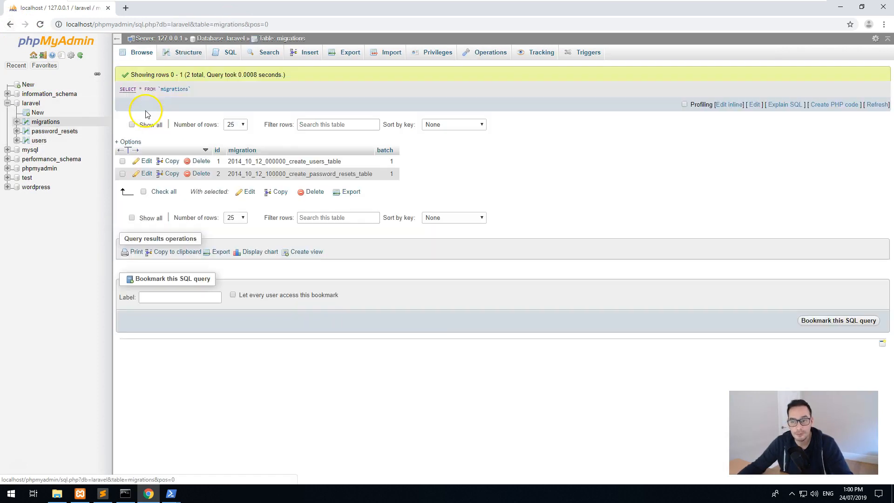
mouse_move(589, 52)
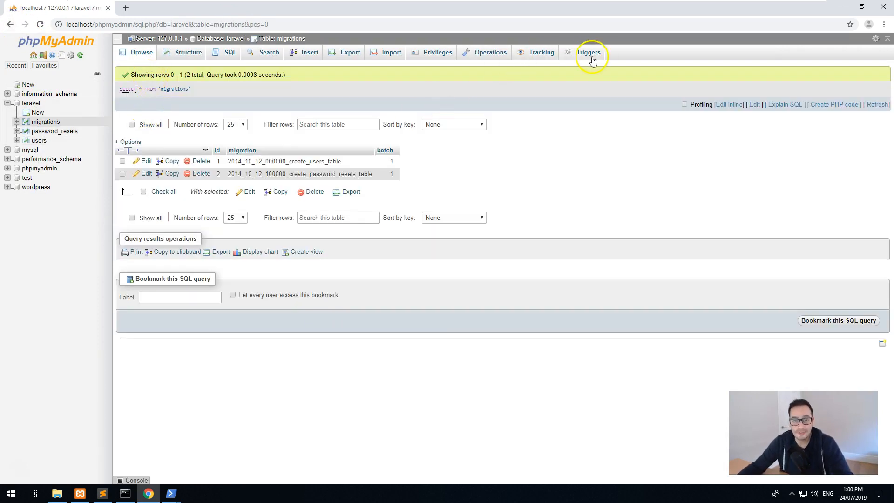
mouse_move(883, 6)
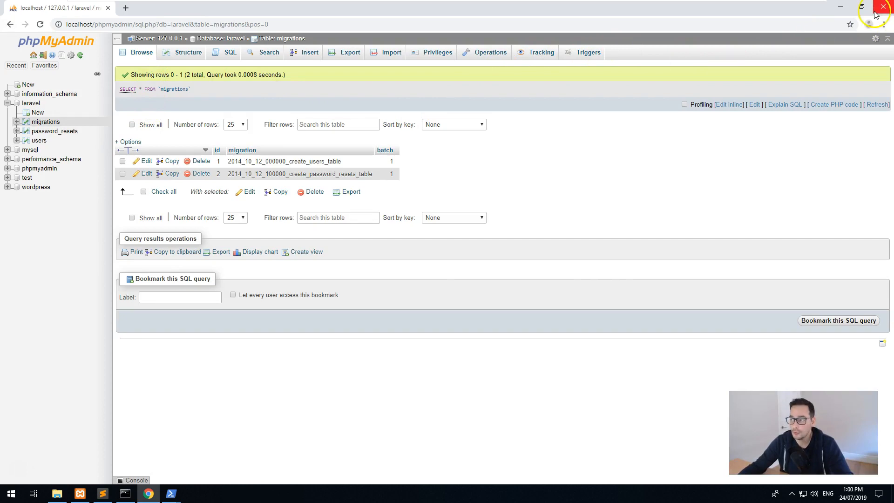
mouse_move(885, 7)
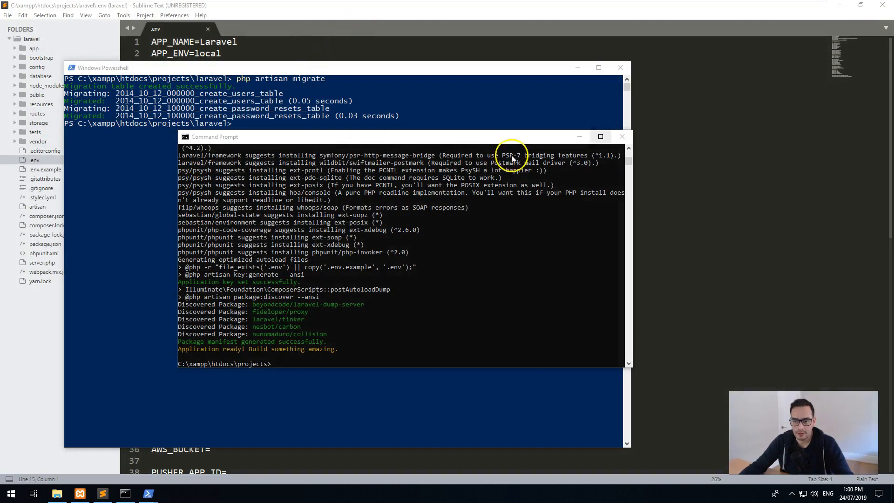
Run npm run watch in the PowerShell session.
click(620, 67)
text(npm)
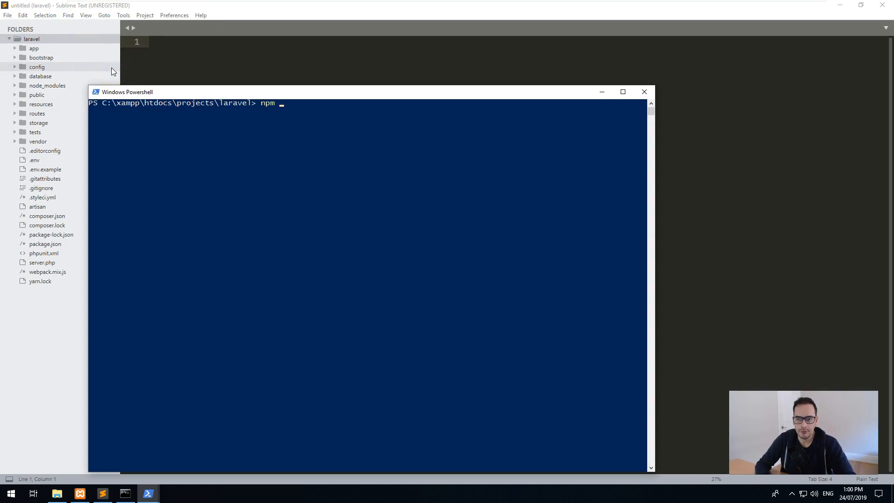
text(run watch)
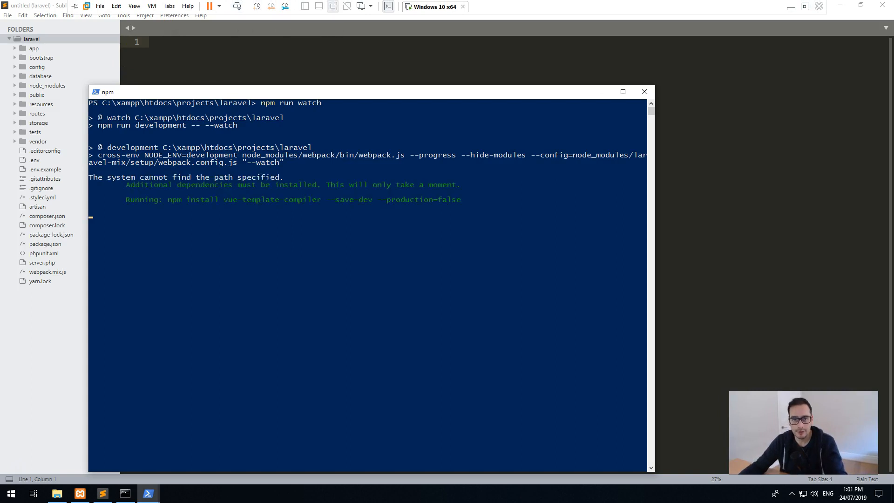
mouse_move(287, 63)
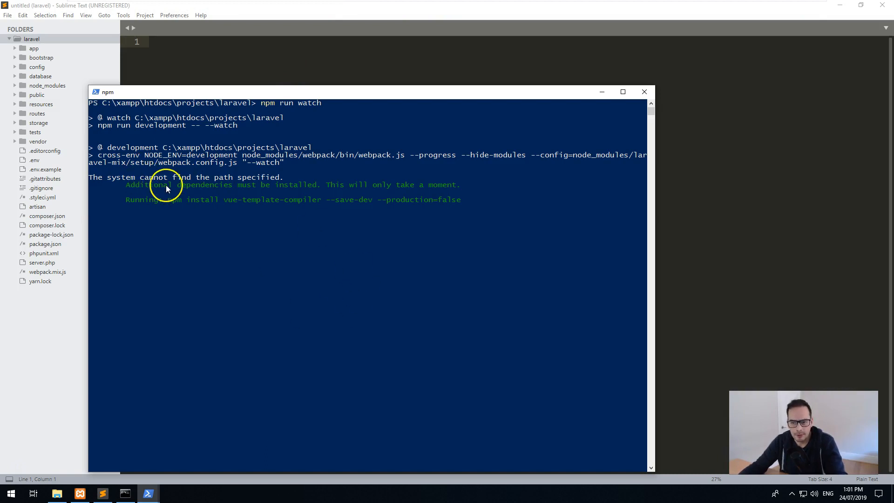
mouse_move(94, 107)
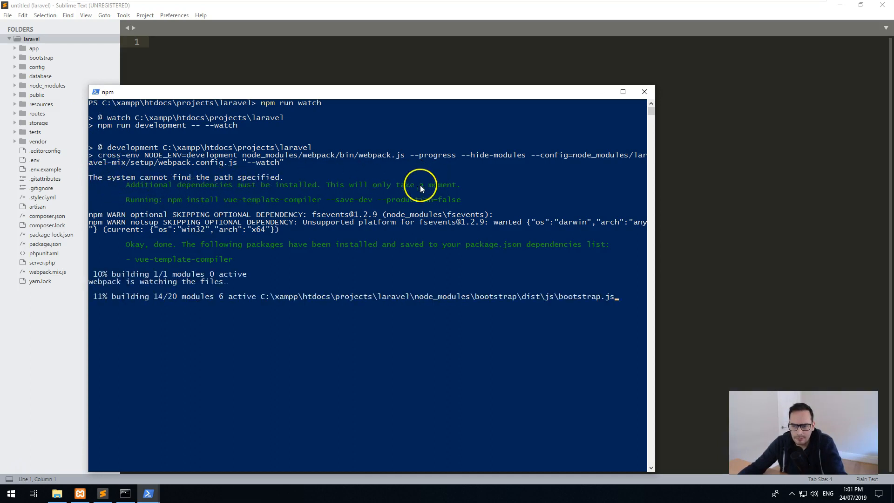
mouse_move(185, 259)
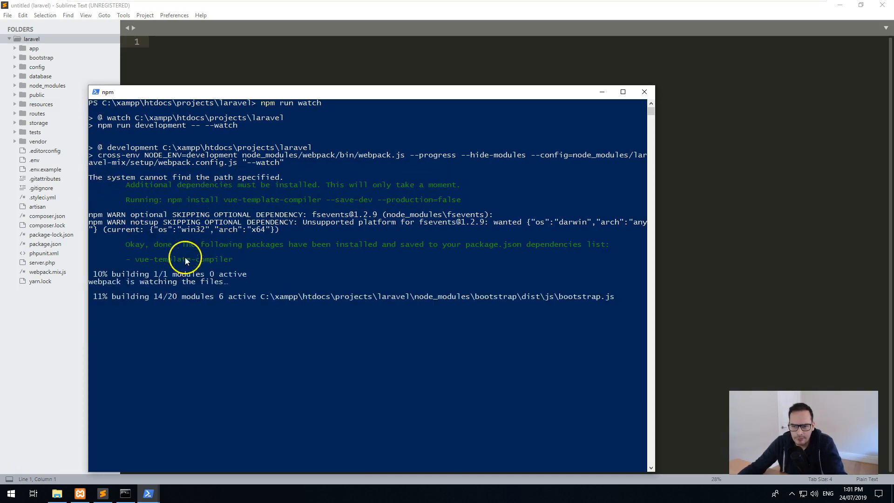
mouse_move(225, 249)
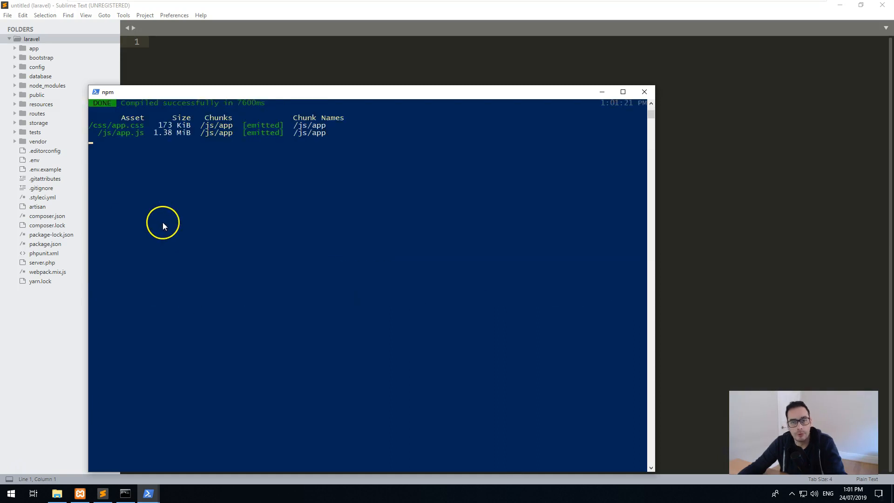
mouse_move(318, 129)
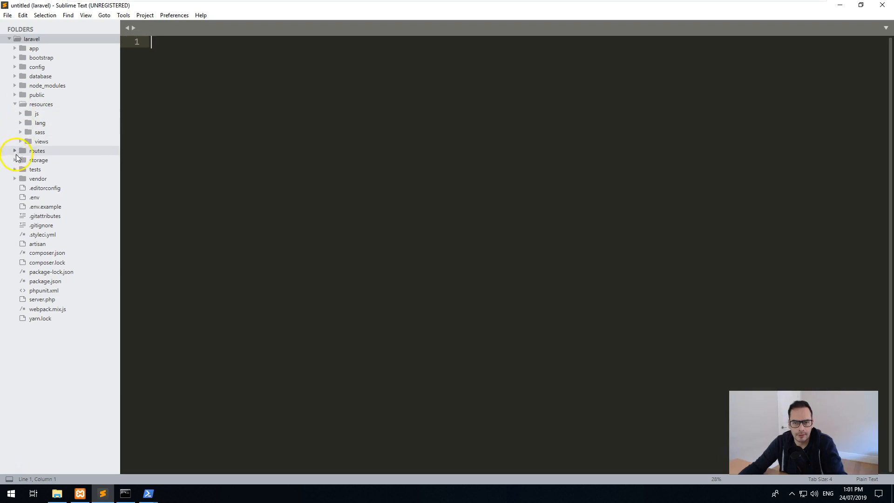
Append var $i = 0; to resources/js/app.js, then open the compiled public/js/app.js.
click(36, 113)
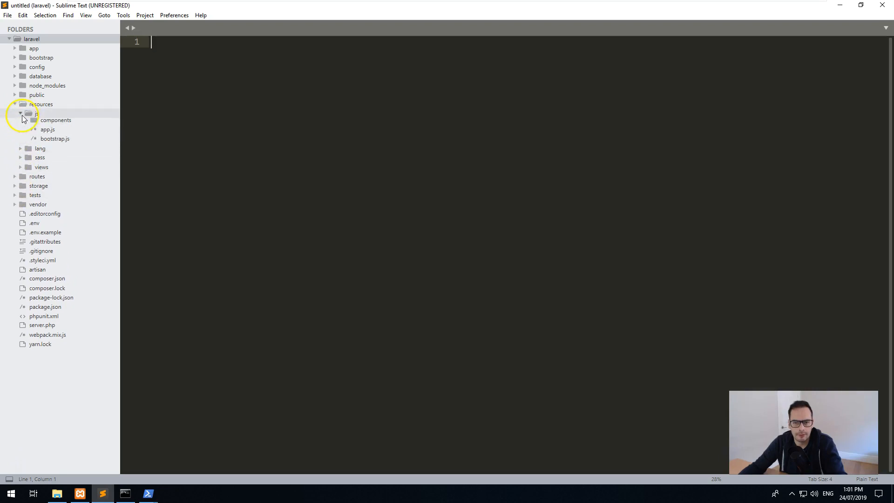
click(20, 114)
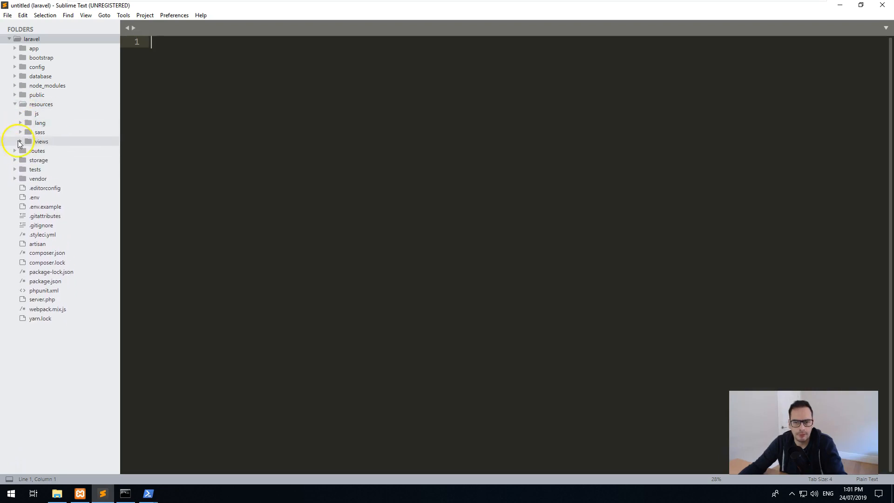
click(20, 132)
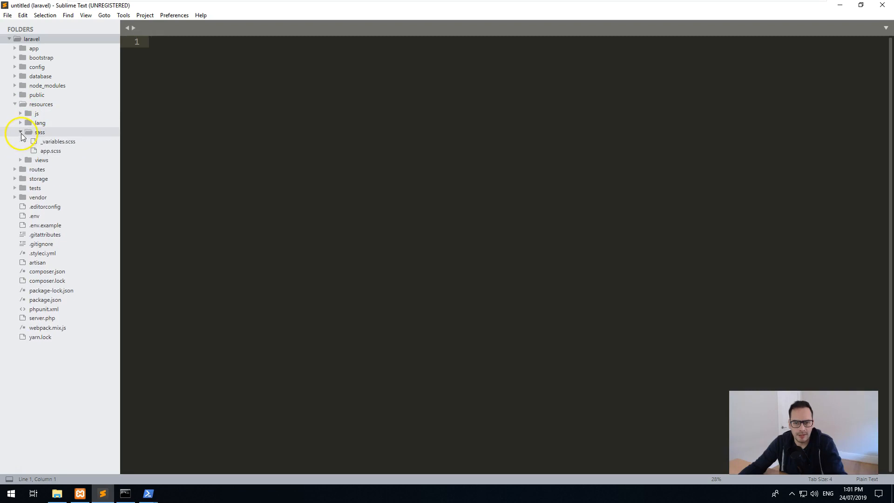
double_click(46, 131)
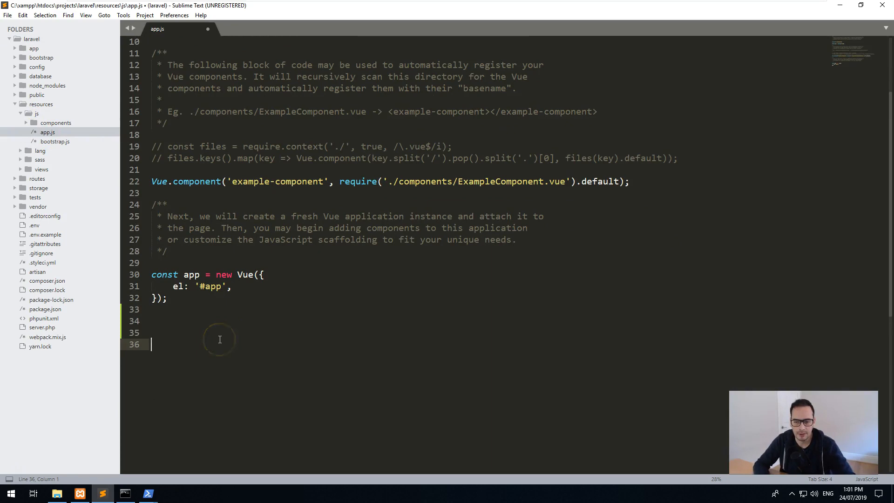
text(var $i =)
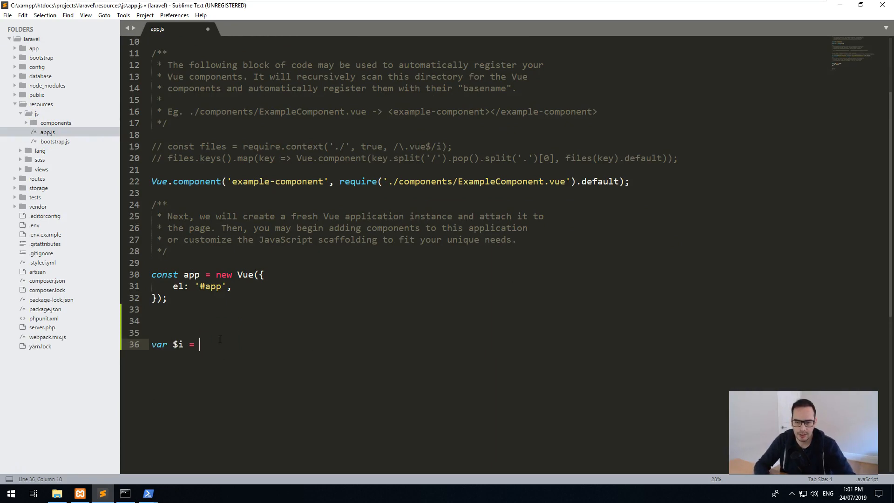
text(0;)
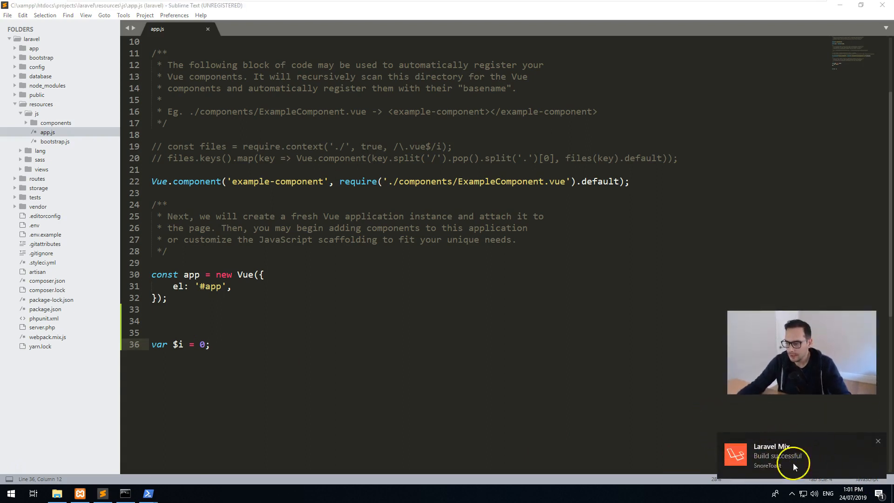
mouse_move(821, 465)
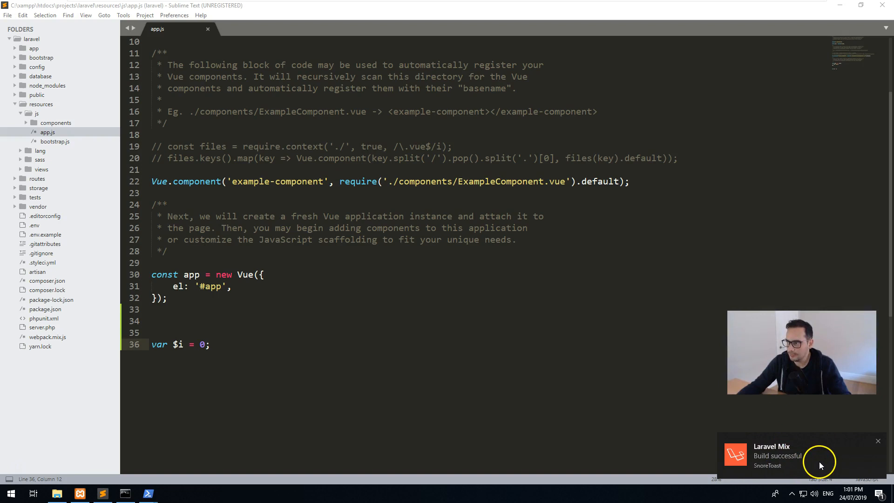
mouse_move(162, 109)
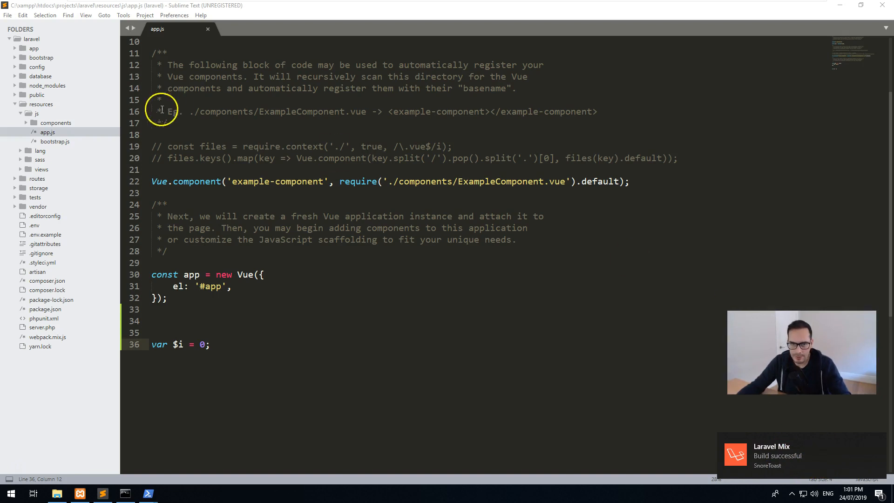
click(31, 94)
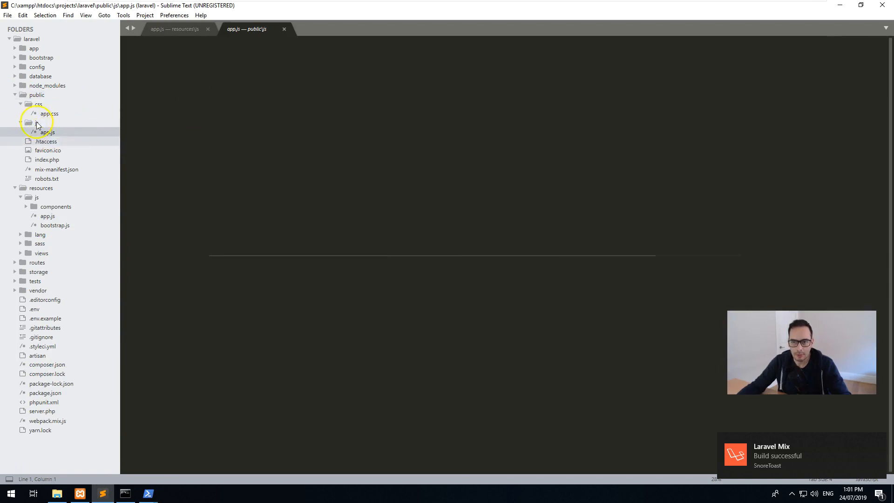
click(48, 132)
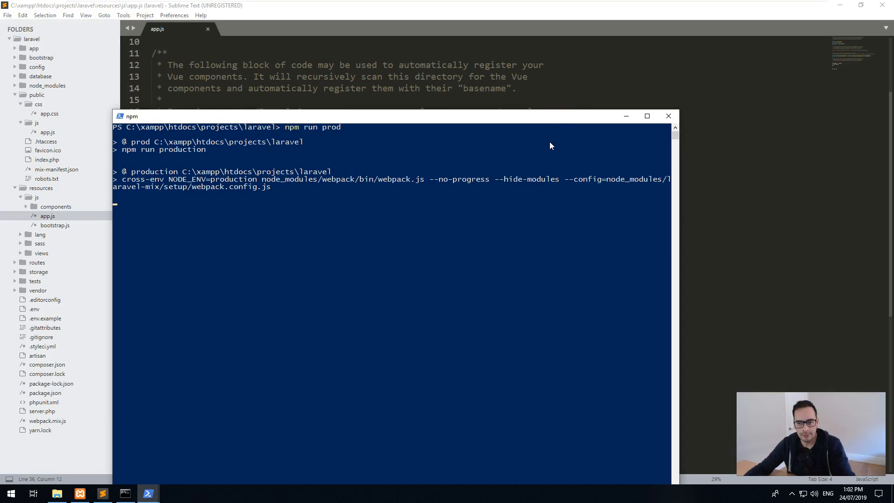
mouse_move(538, 142)
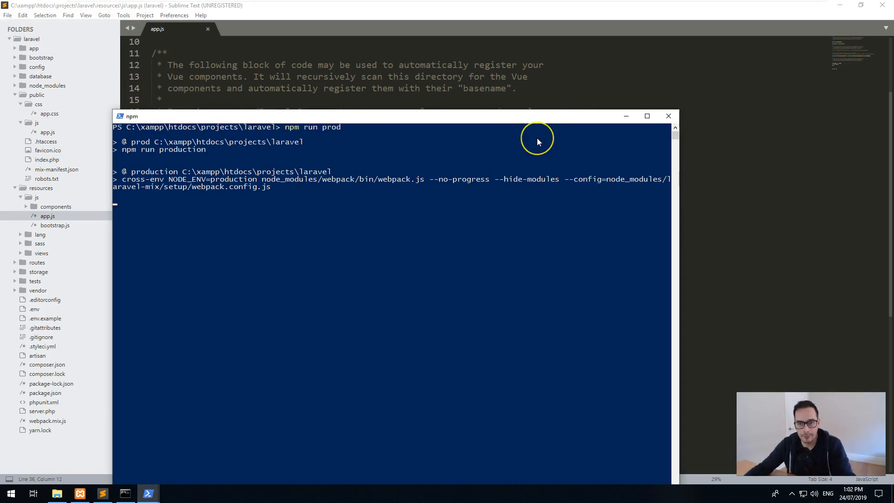
mouse_move(536, 142)
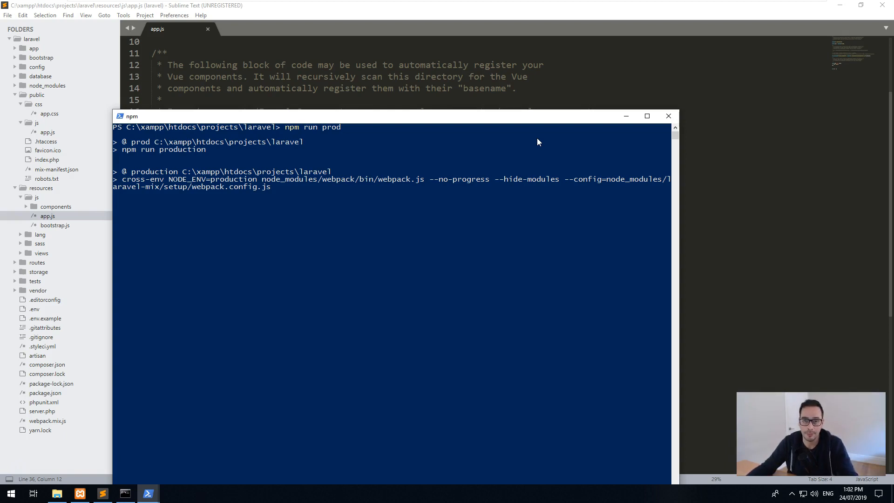
mouse_move(11, 463)
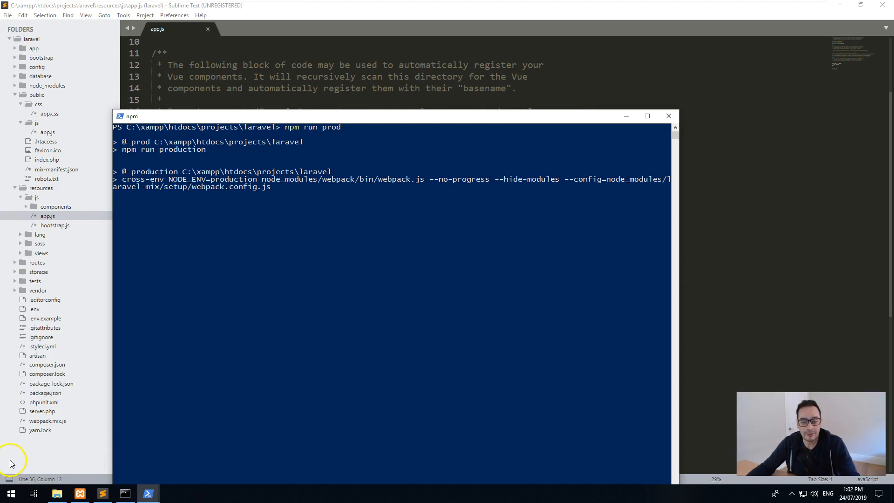